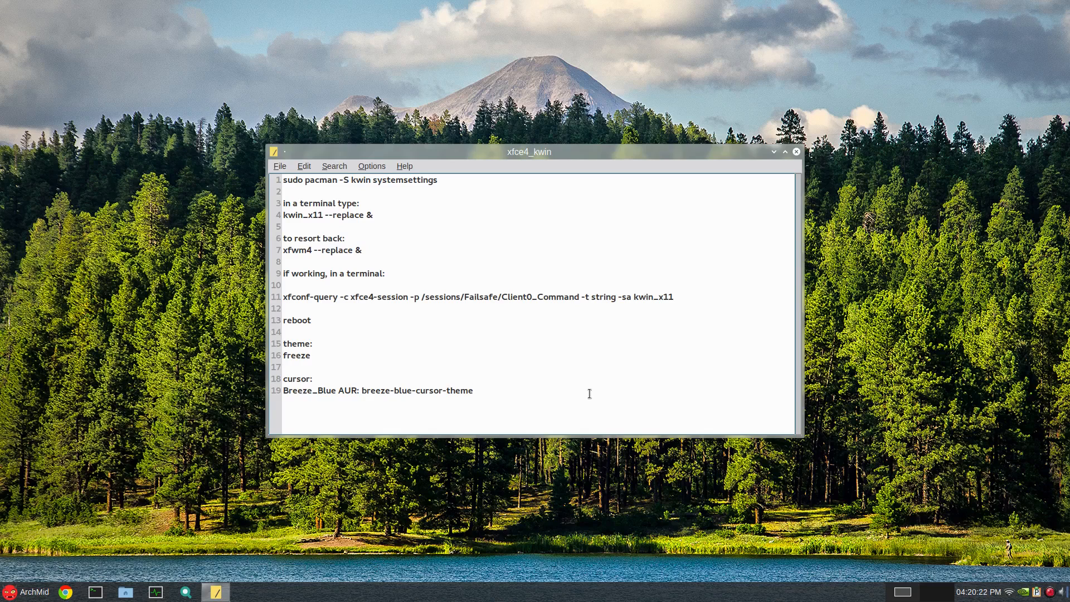
Step: Bring up the log out options from the application menu, then cancel logging out
left_click(472, 390)
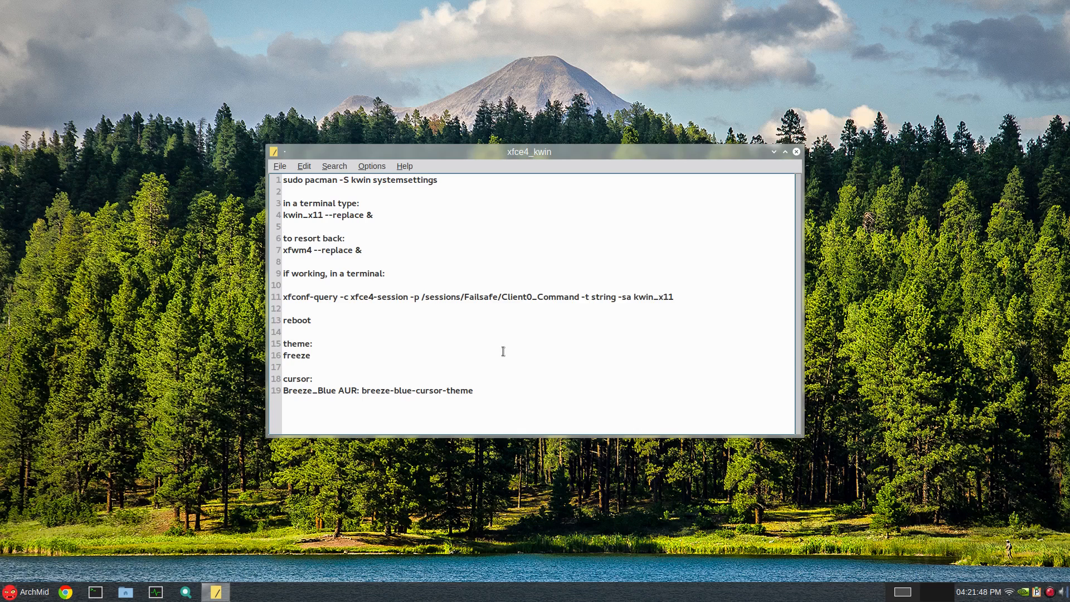
left_click(283, 227)
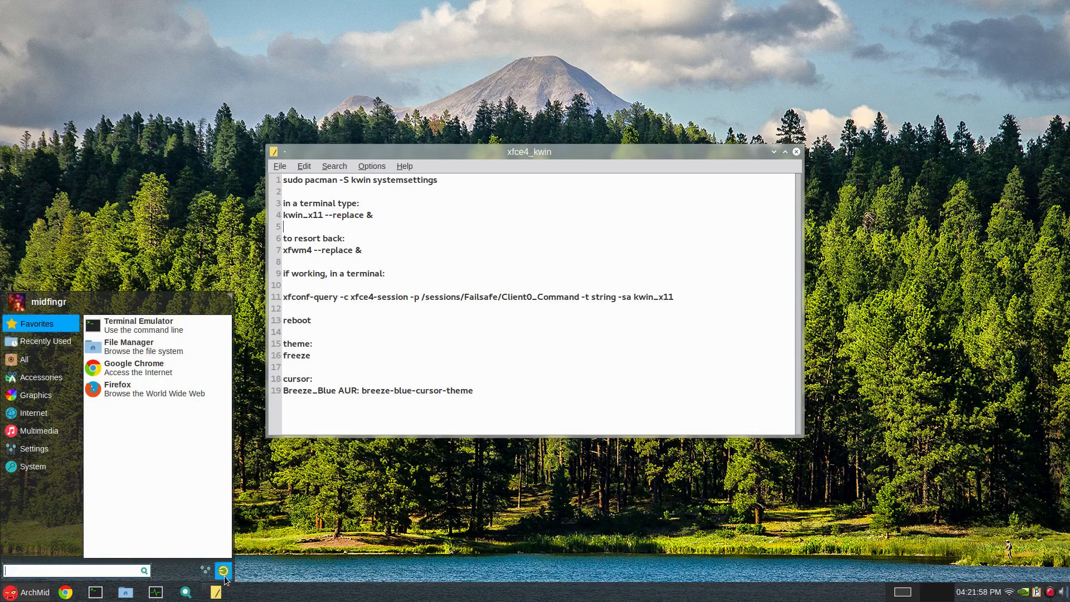
left_click(224, 570)
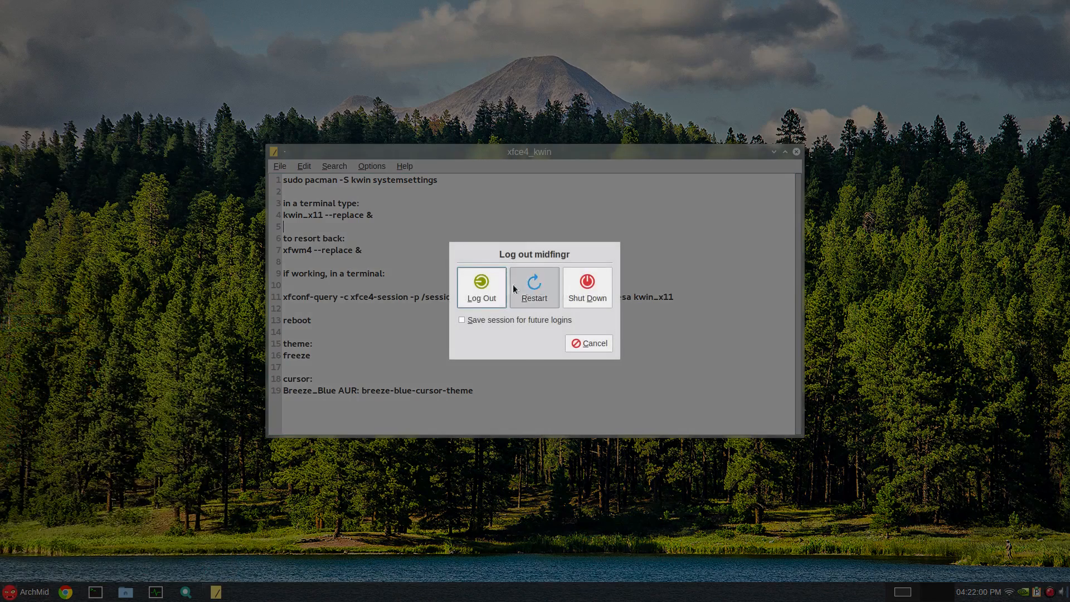
mouse_move(555, 346)
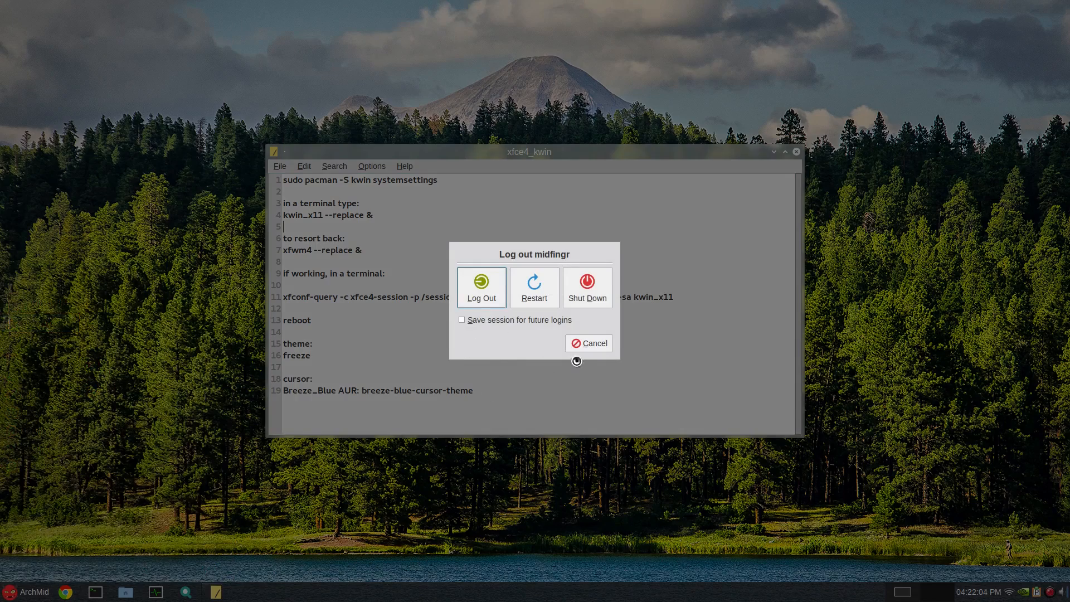
left_click(588, 344)
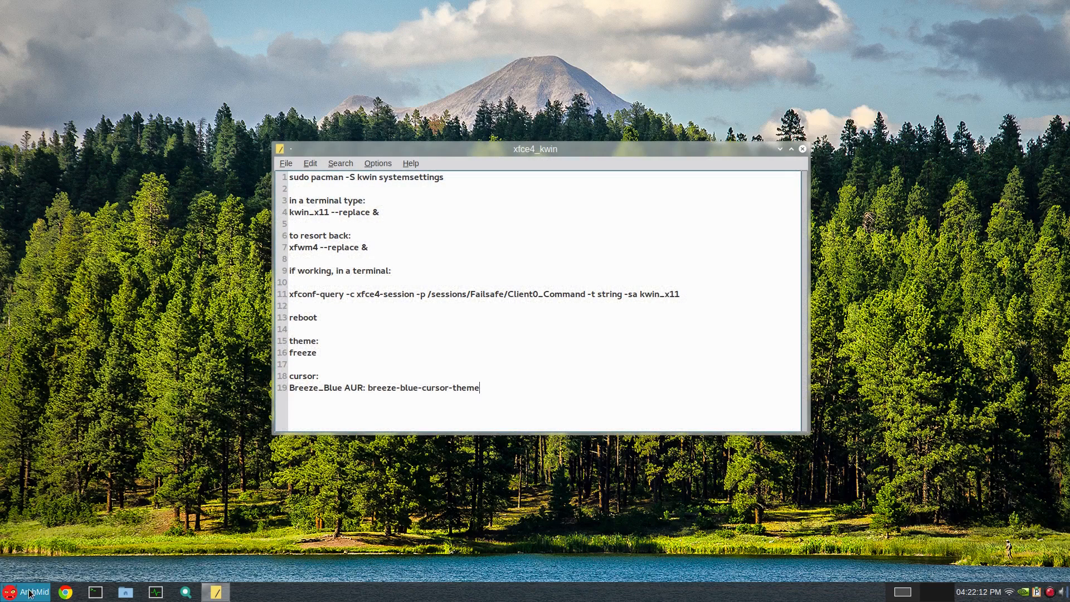
Step: Launch Keyboard Settings from the Whisker Menu and show the Application Shortcuts list
left_click(28, 592)
type("ke")
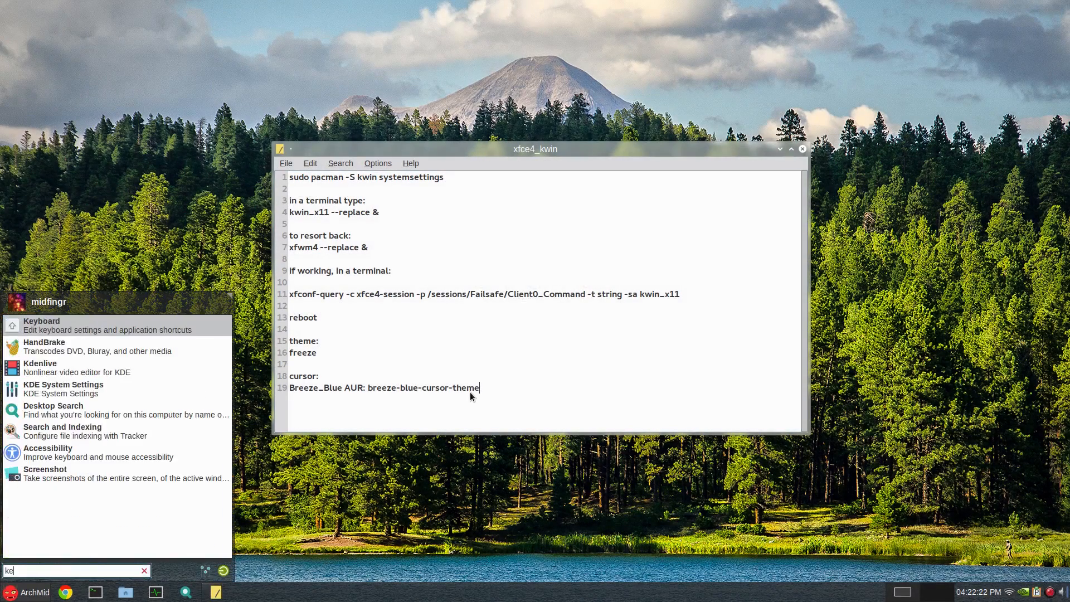
left_click(40, 321)
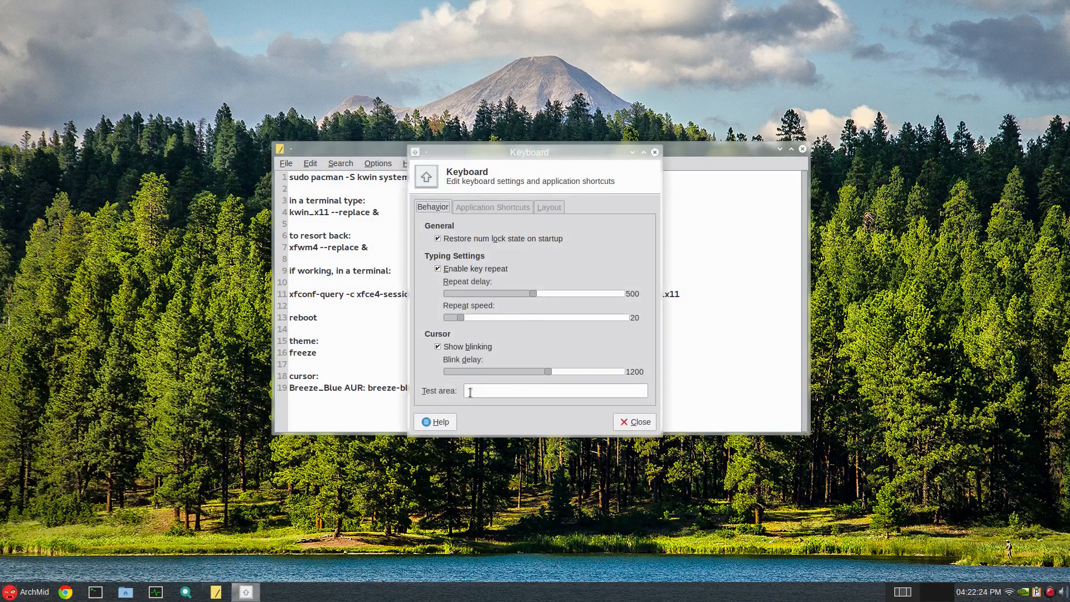
left_click(492, 206)
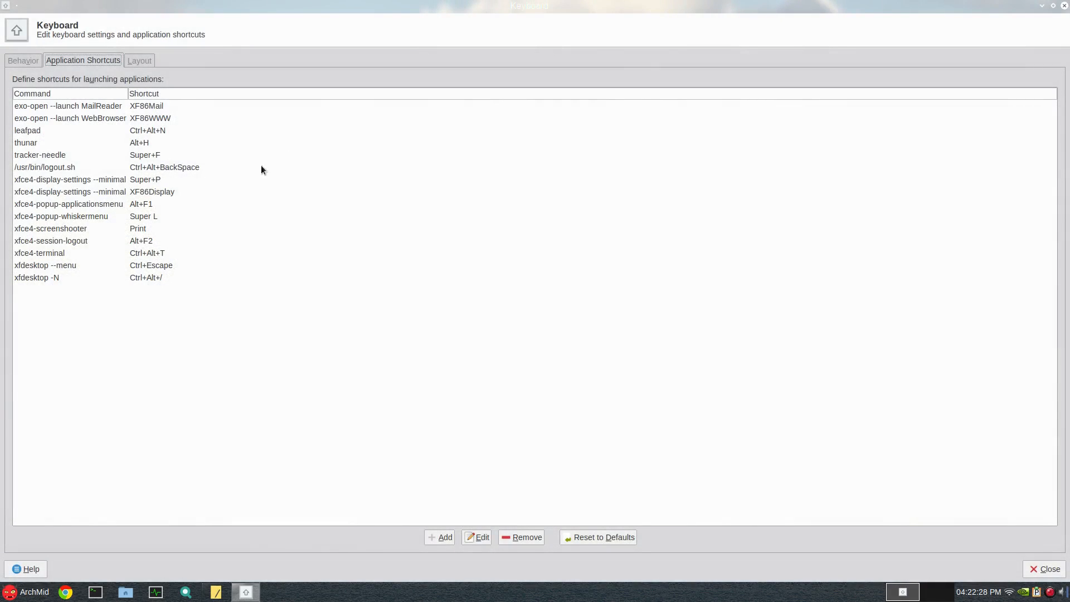
mouse_move(31, 209)
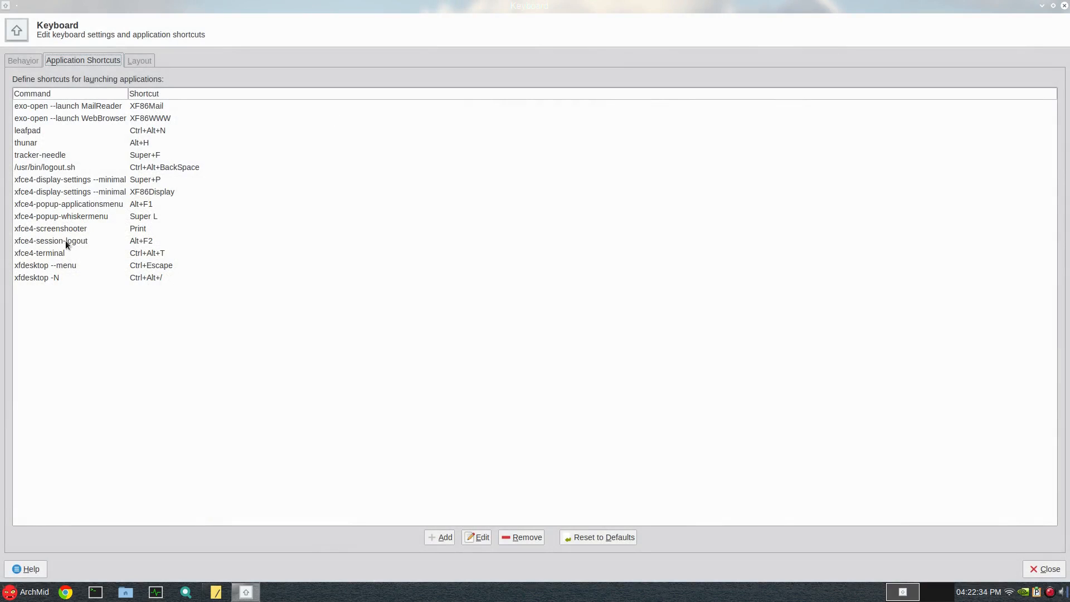
mouse_move(143, 245)
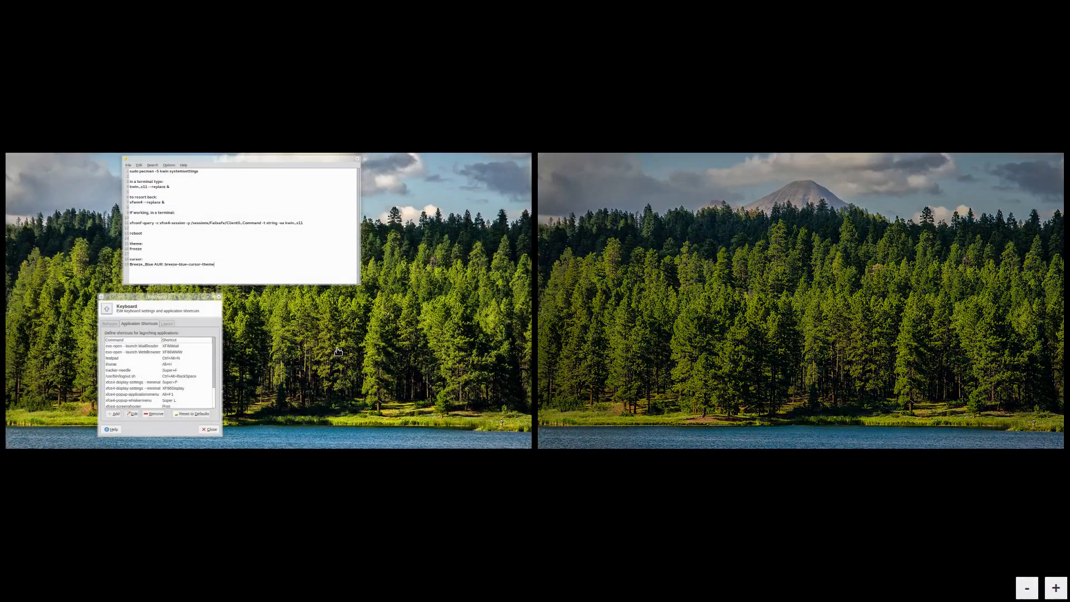
mouse_move(268, 220)
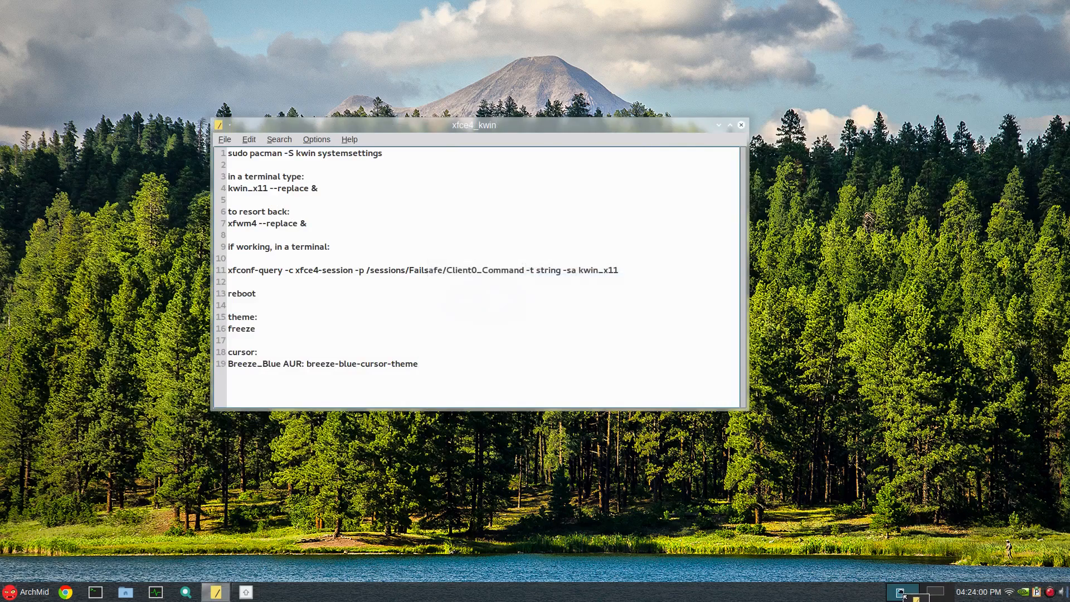
Step: Launch KDE System Settings from the menu and browse downloadable window decorations
left_click(27, 592)
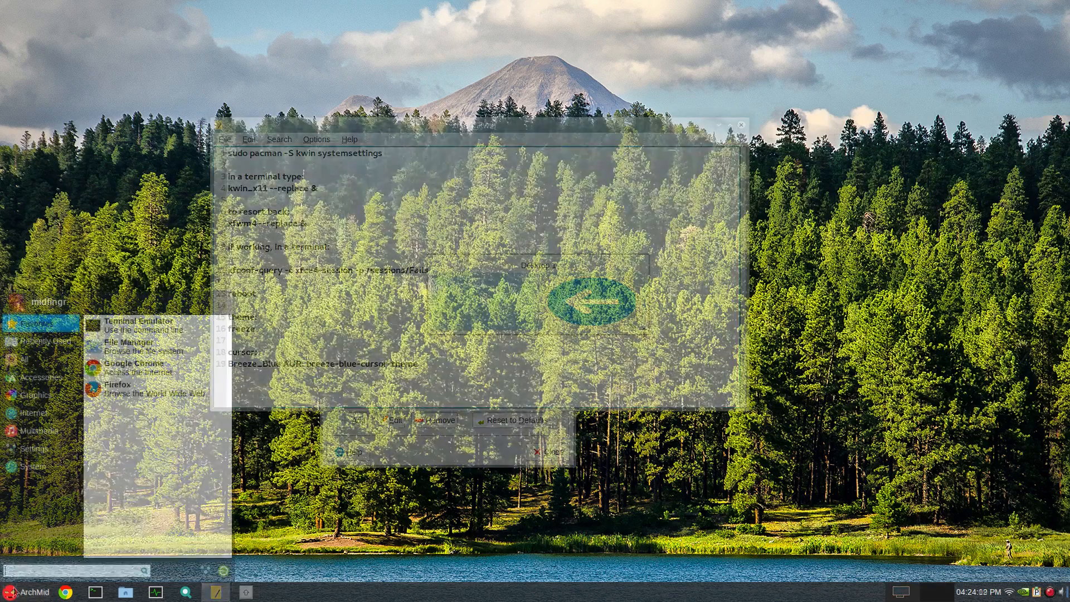
left_click(32, 448)
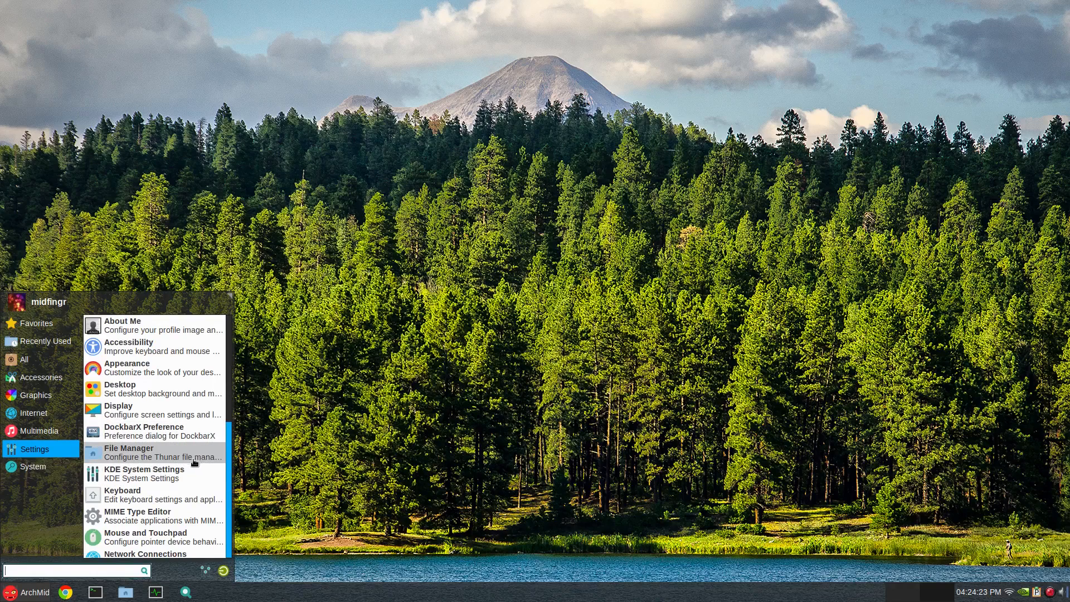
mouse_move(143, 474)
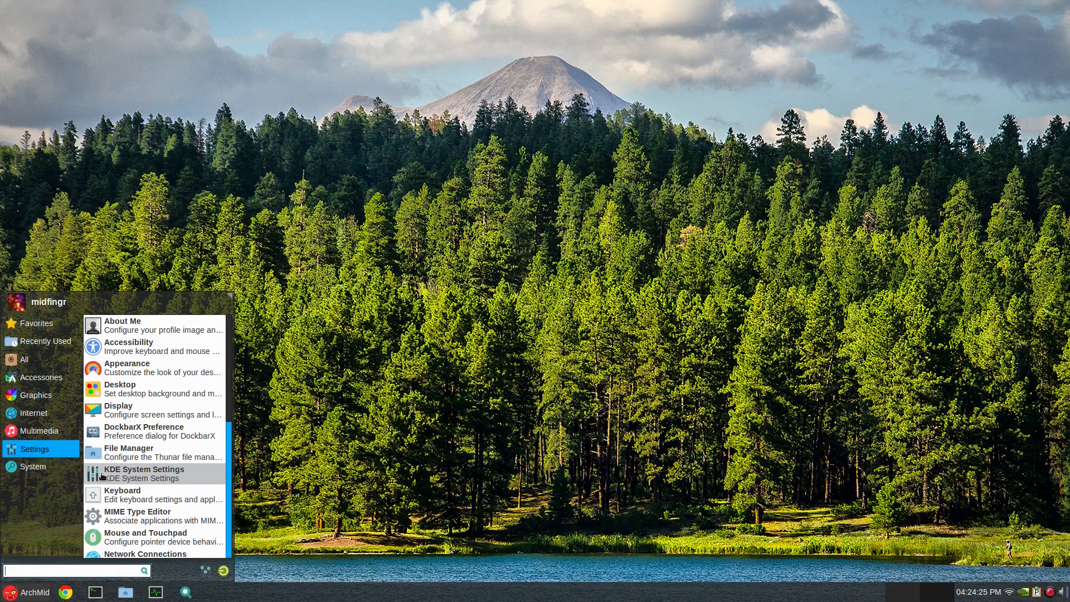
left_click(143, 469)
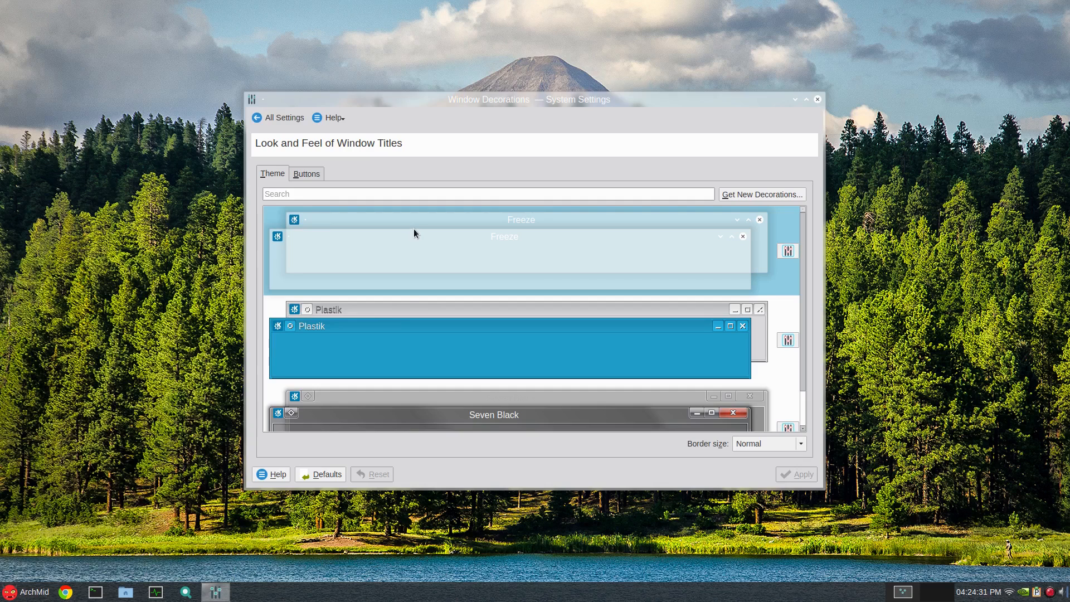
left_click(762, 194)
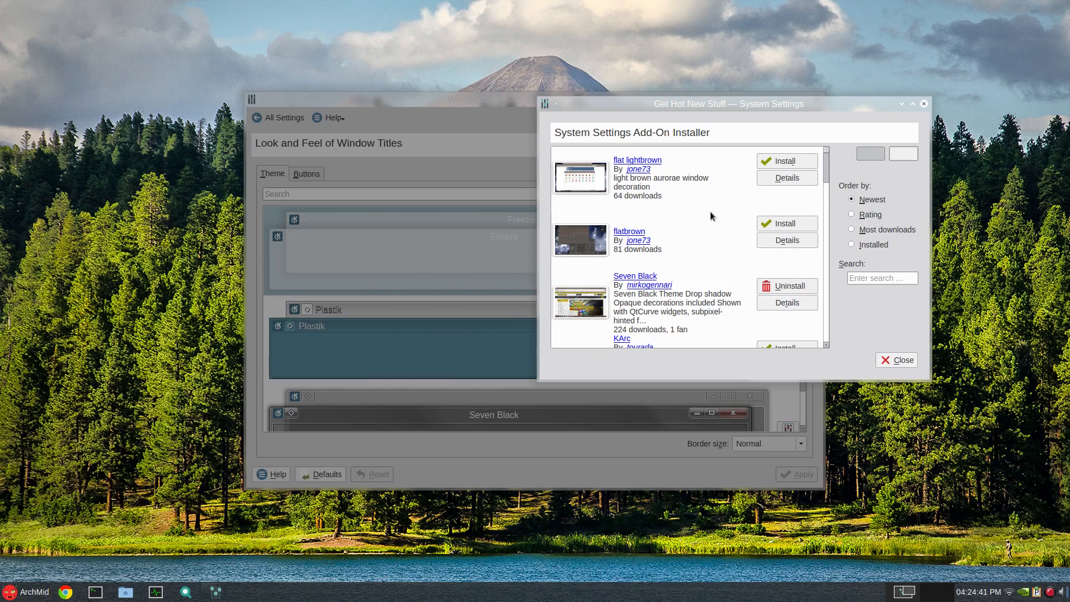
scroll("down", 3)
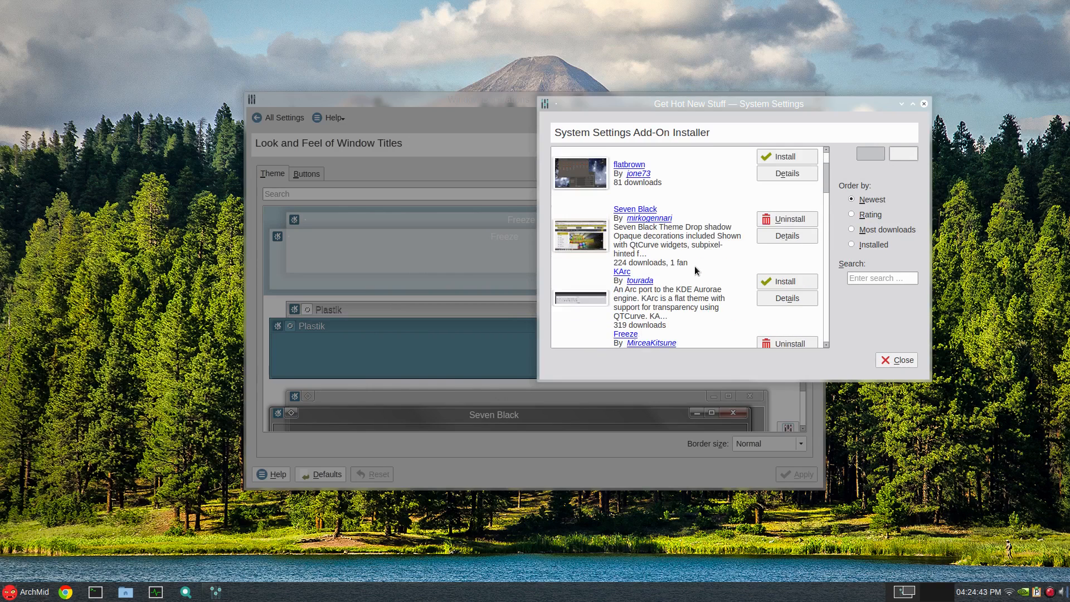
scroll("down", 3)
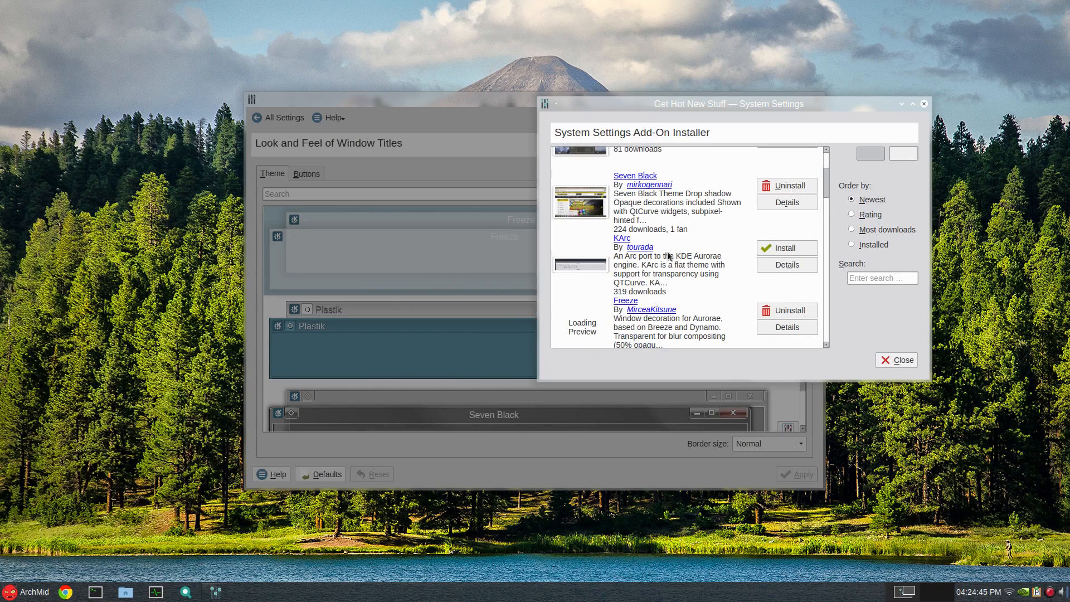
scroll("down", 3)
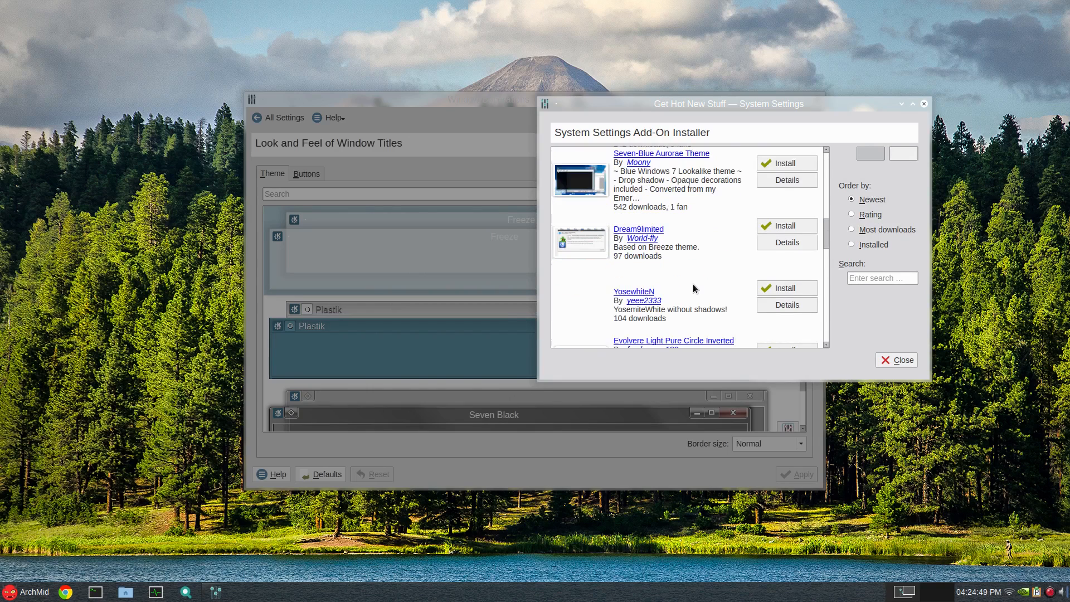
Step: Close the decoration installer, view the titlebar button arrangement, and return to All Settings
left_click(895, 359)
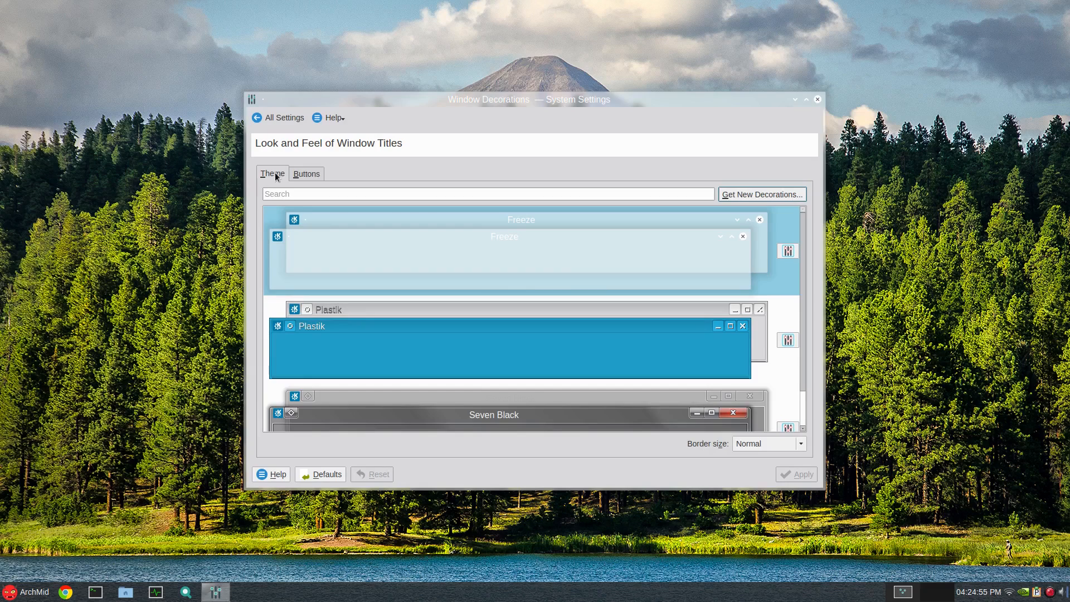
left_click(306, 174)
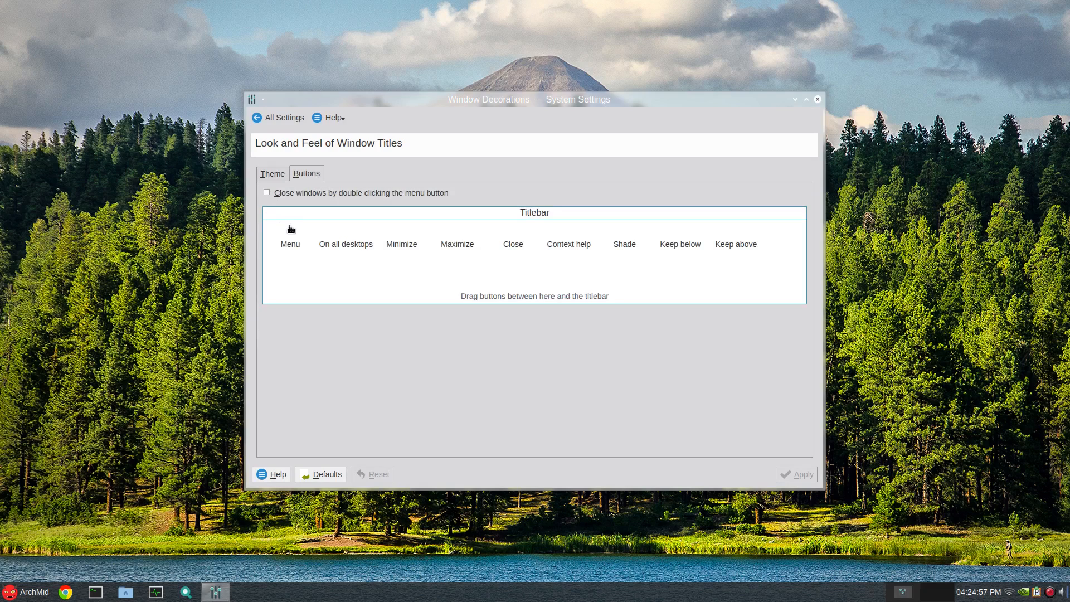
mouse_move(334, 239)
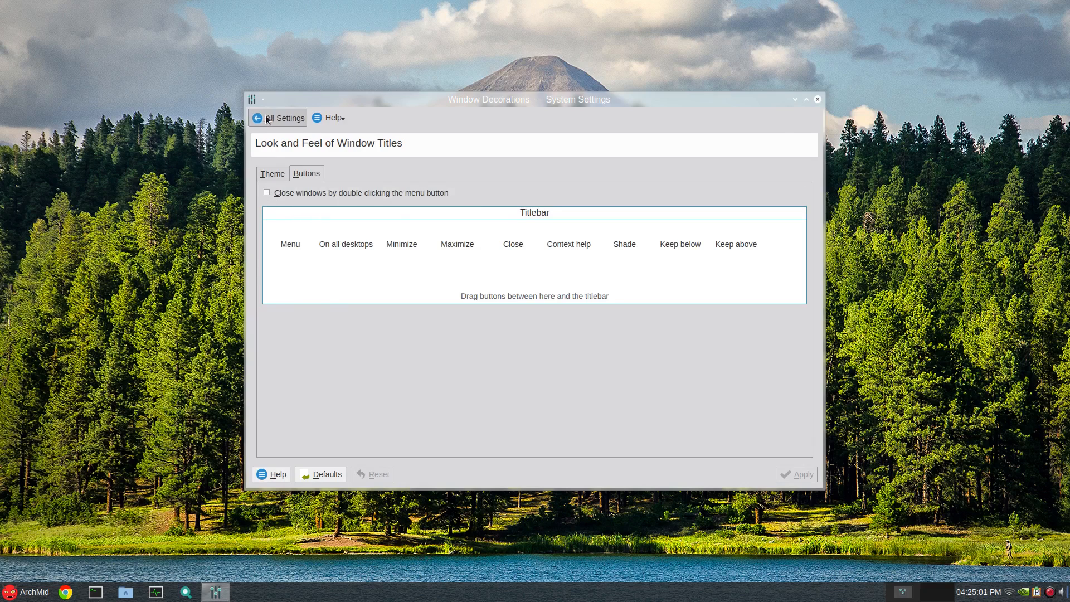
left_click(279, 118)
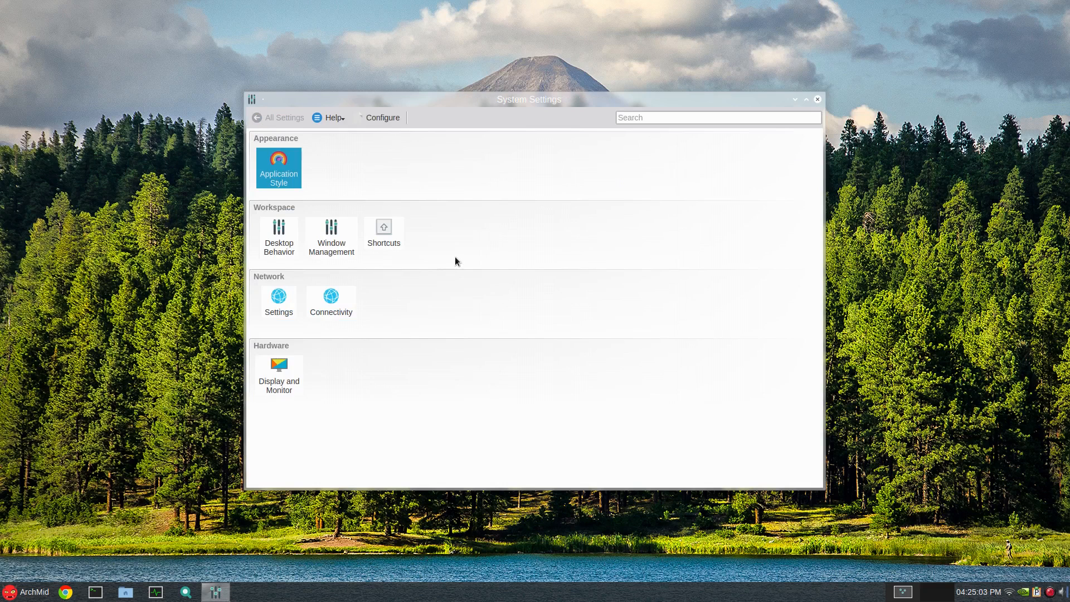
mouse_move(441, 133)
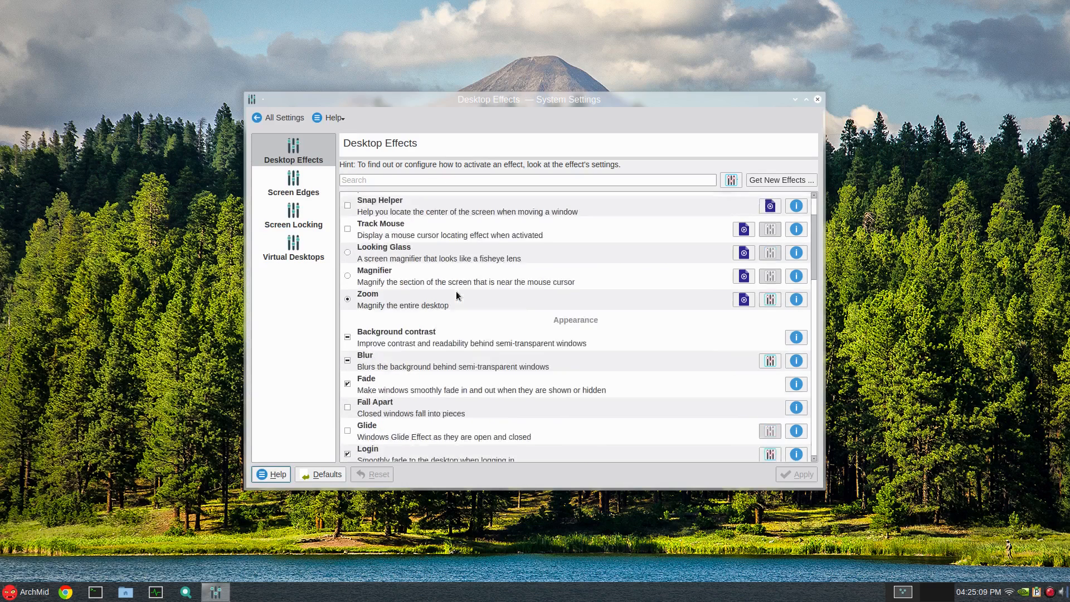
Step: Scroll the Desktop Effects list down to the Window Management section
scroll("down", 3)
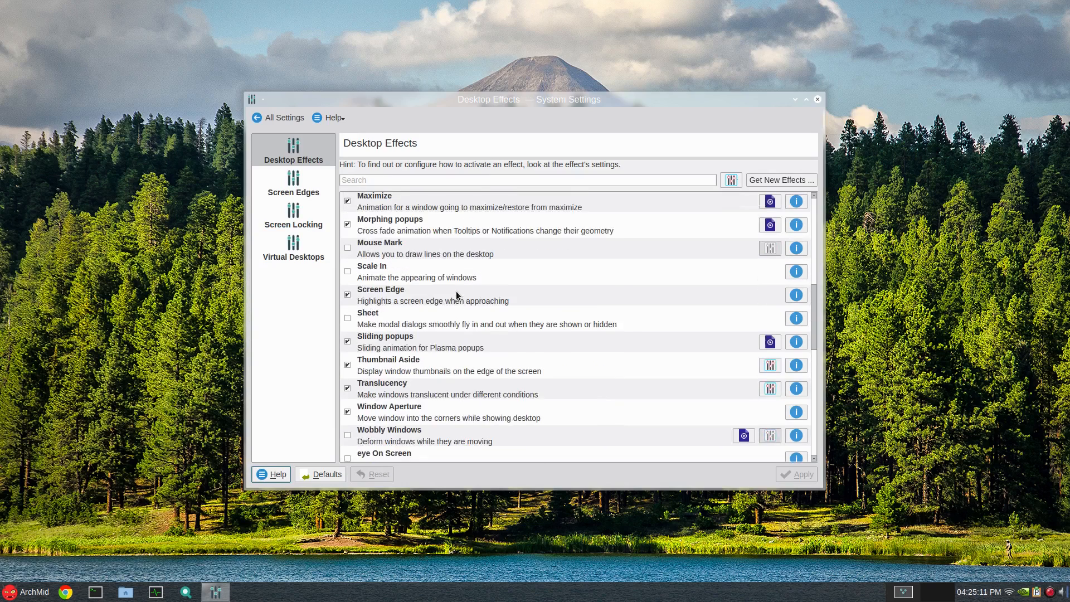
scroll("down", 3)
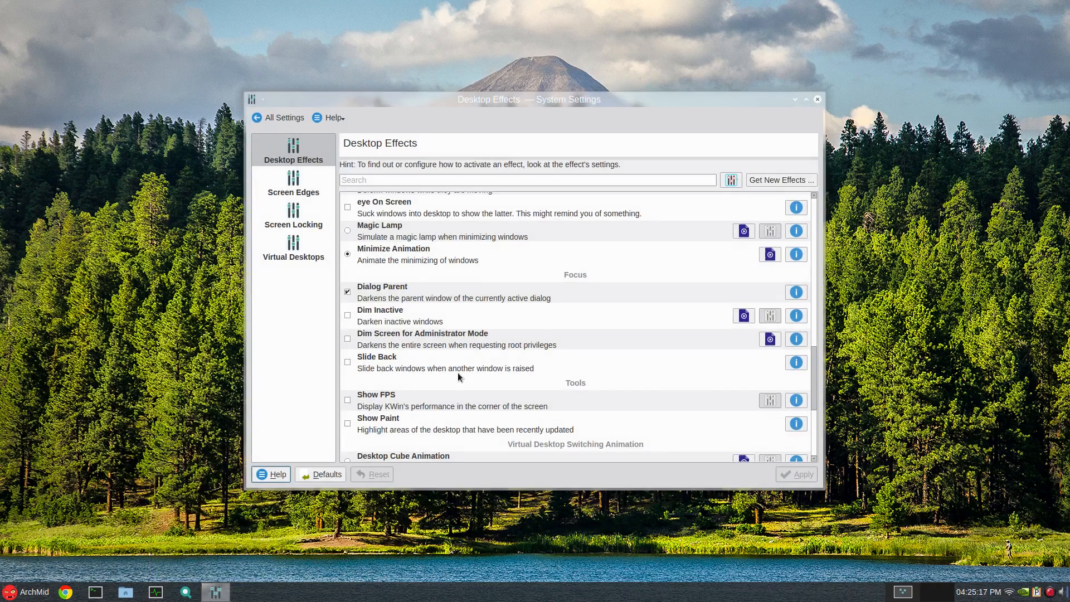
scroll("down", 3)
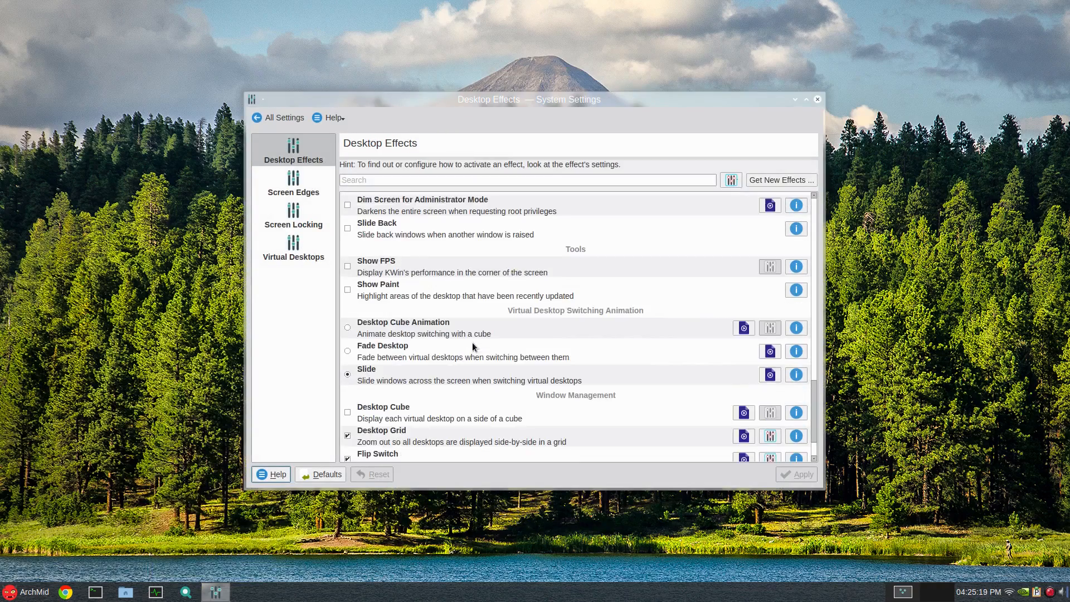
scroll("down", 3)
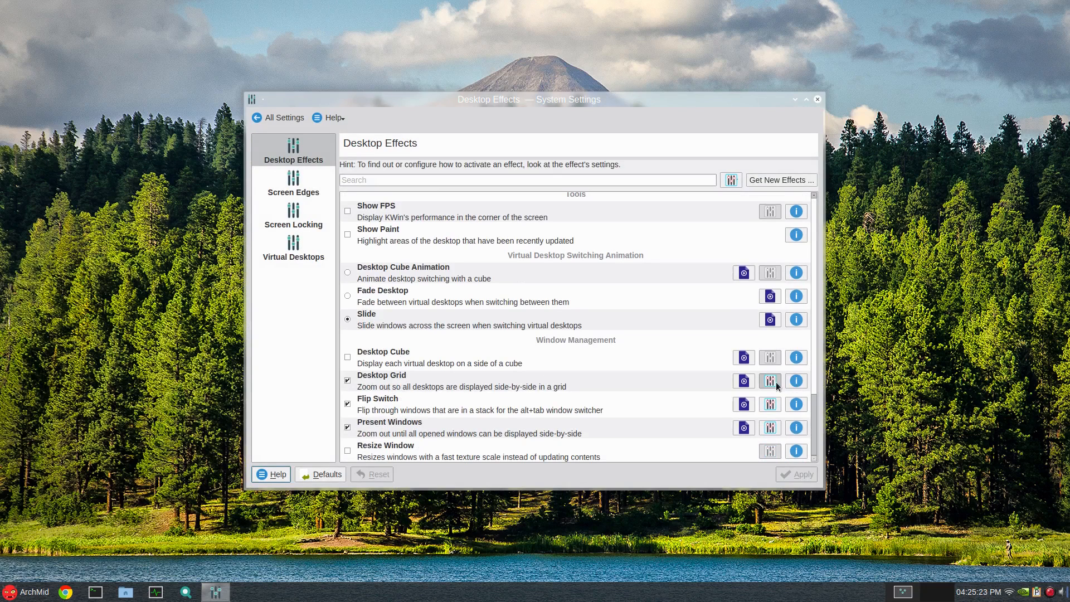
left_click(769, 380)
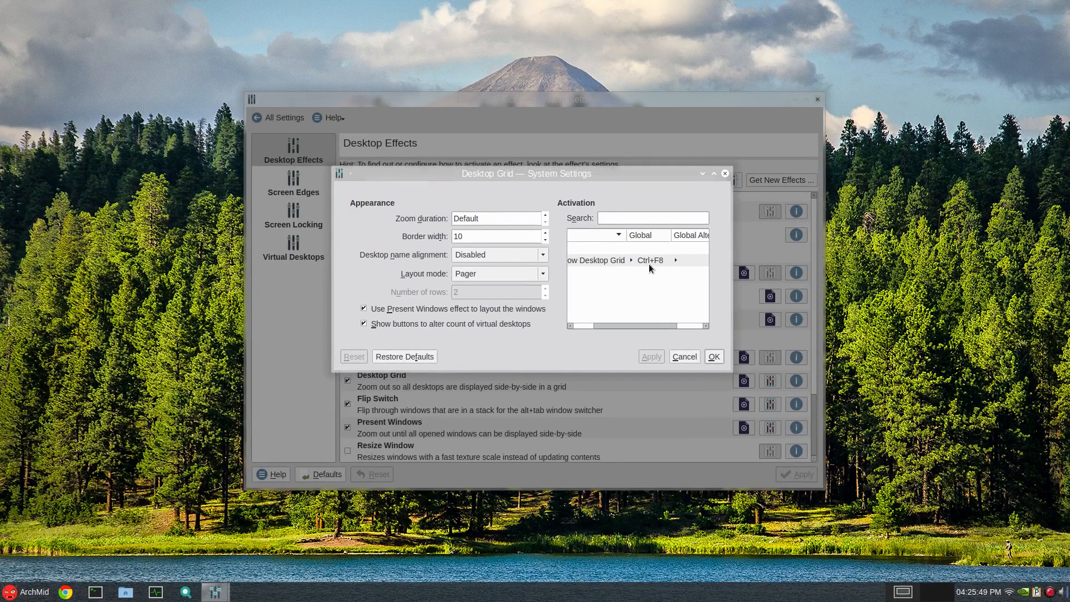
mouse_move(620, 276)
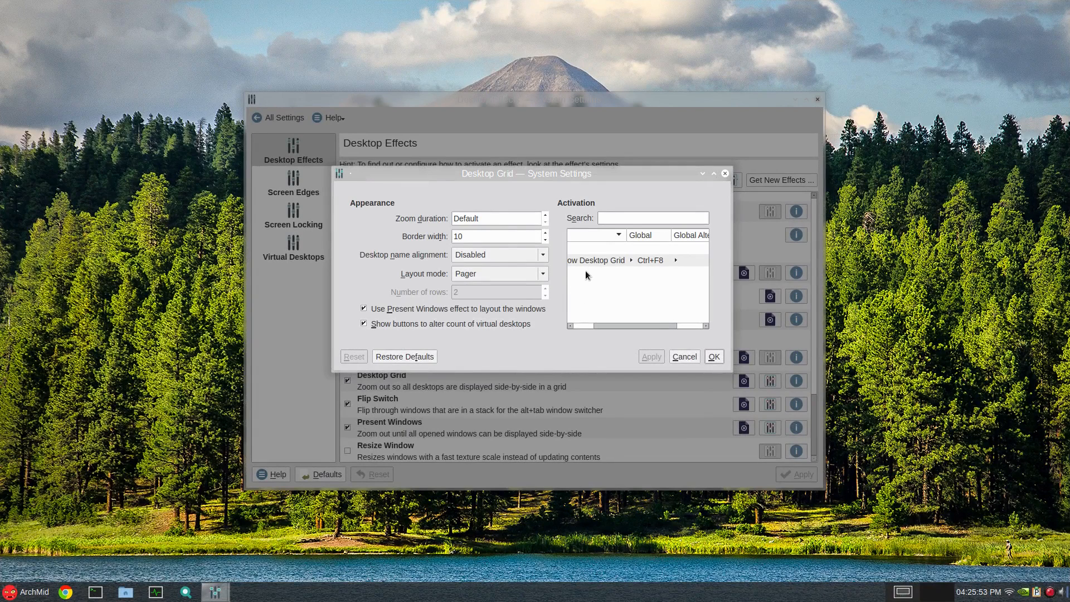
mouse_move(496, 229)
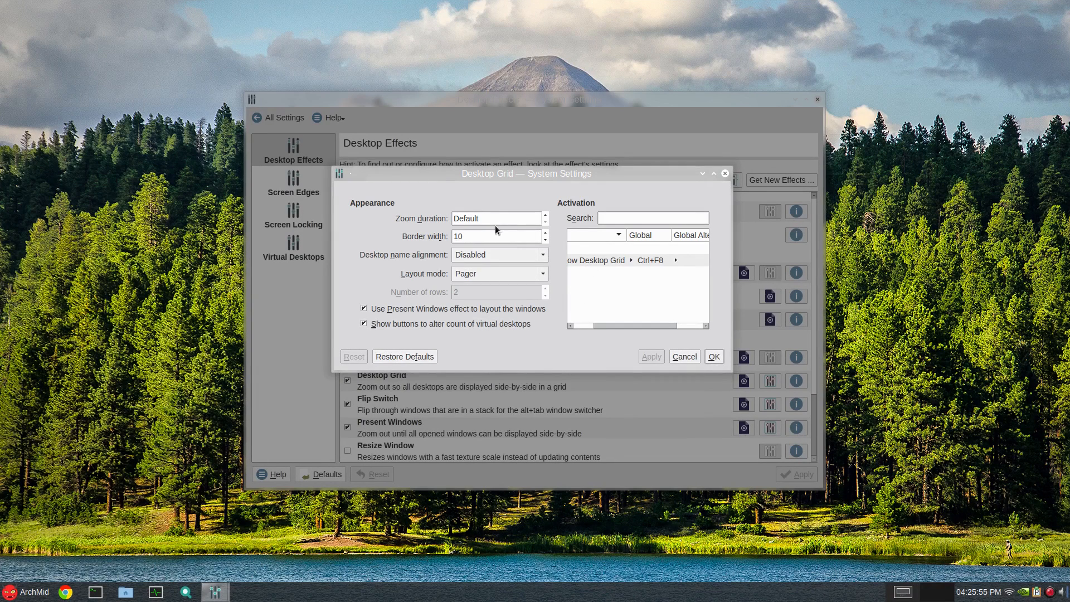
mouse_move(373, 259)
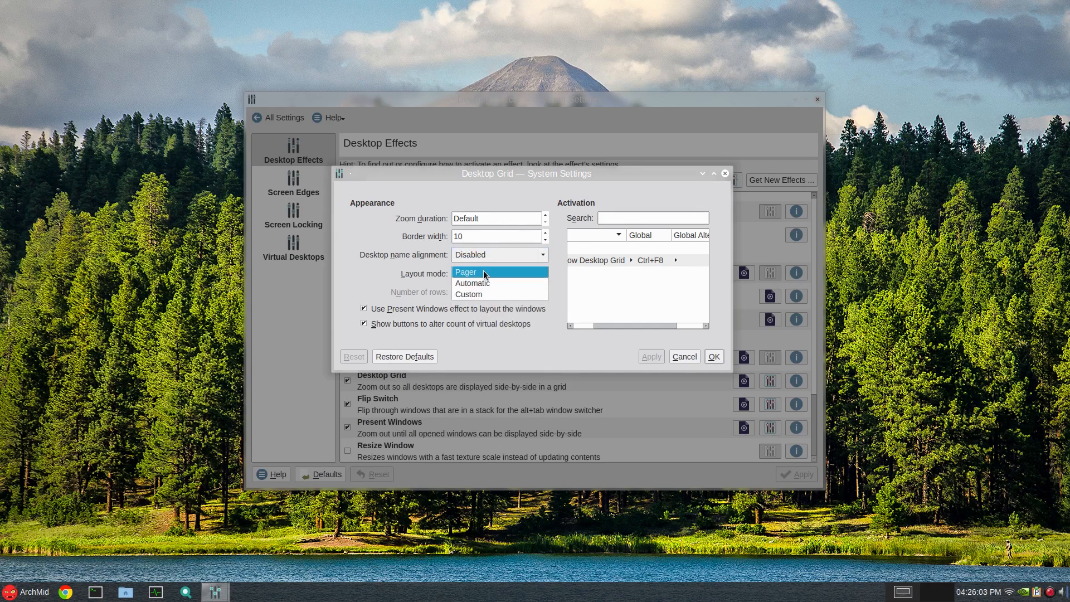
left_click(466, 272)
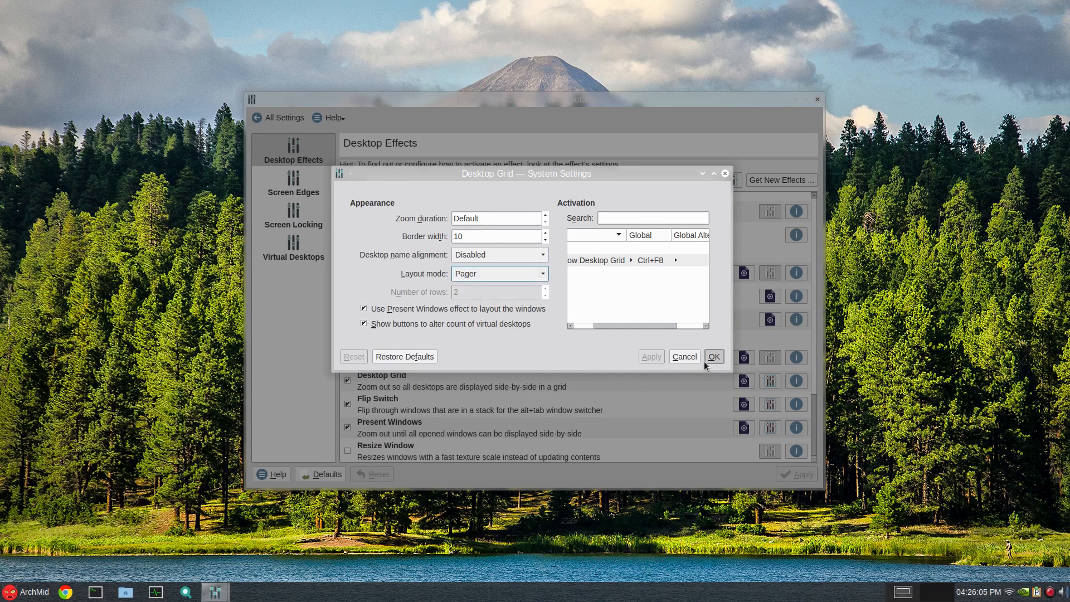
left_click(713, 356)
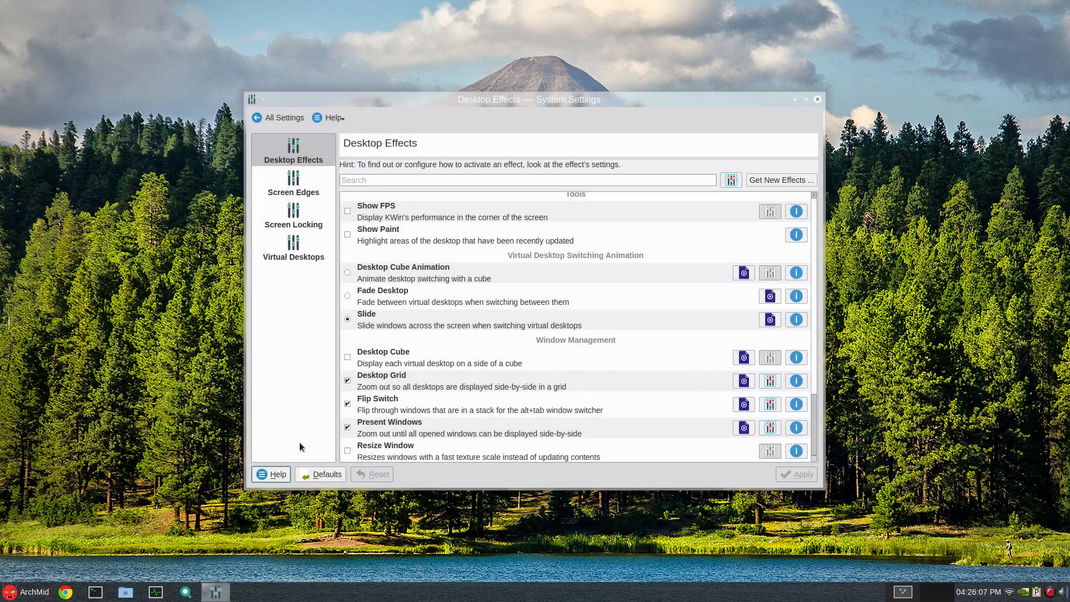
Step: Assign Present Windows to the top-left screen corner and Desktop Grid to the top-right
left_click(293, 182)
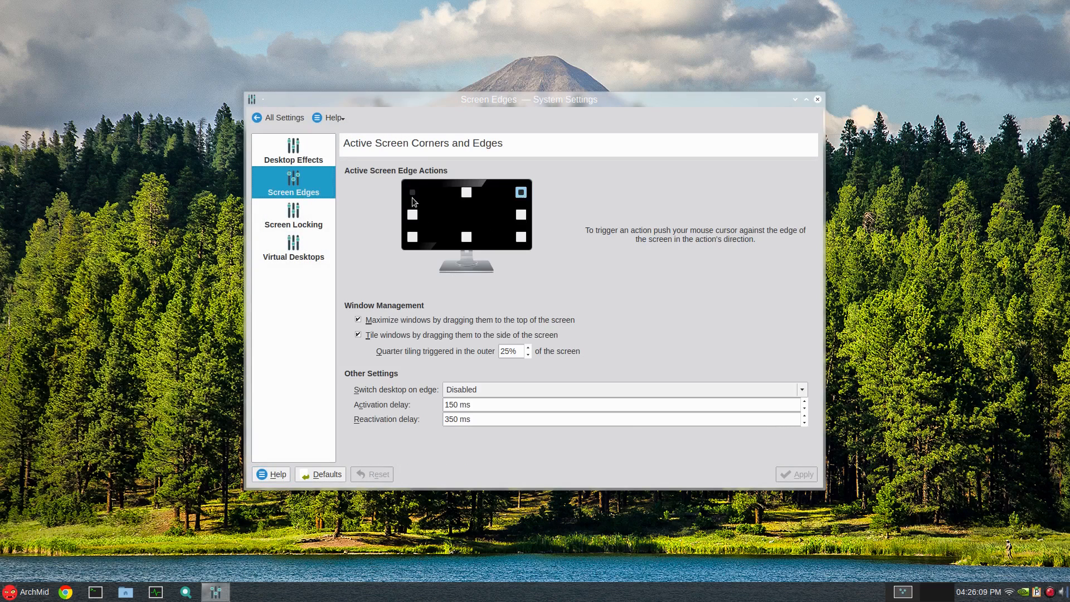
left_click(411, 191)
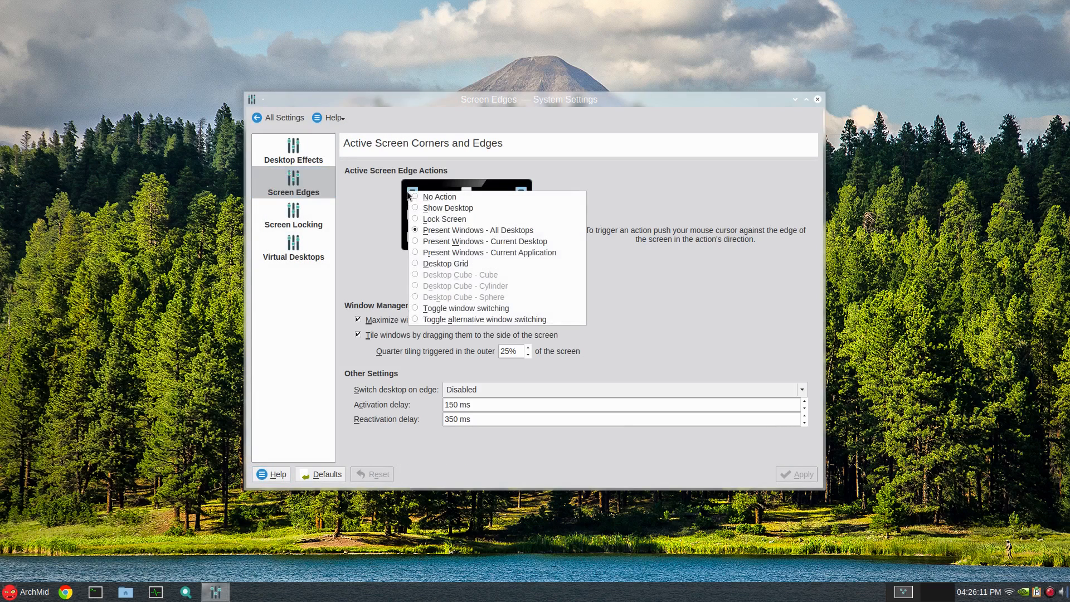
mouse_move(478, 230)
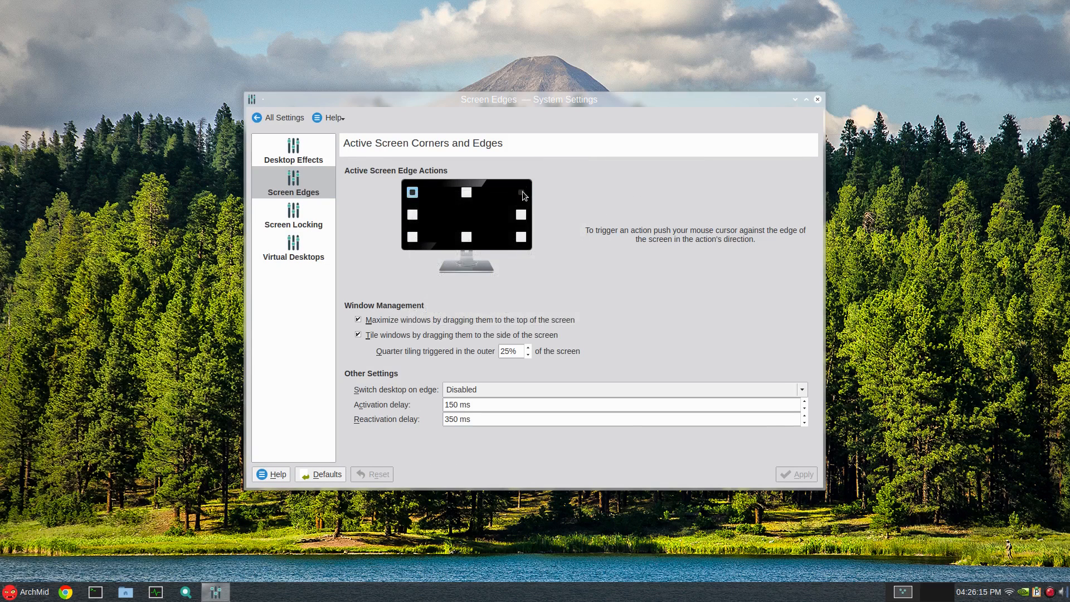
left_click(519, 192)
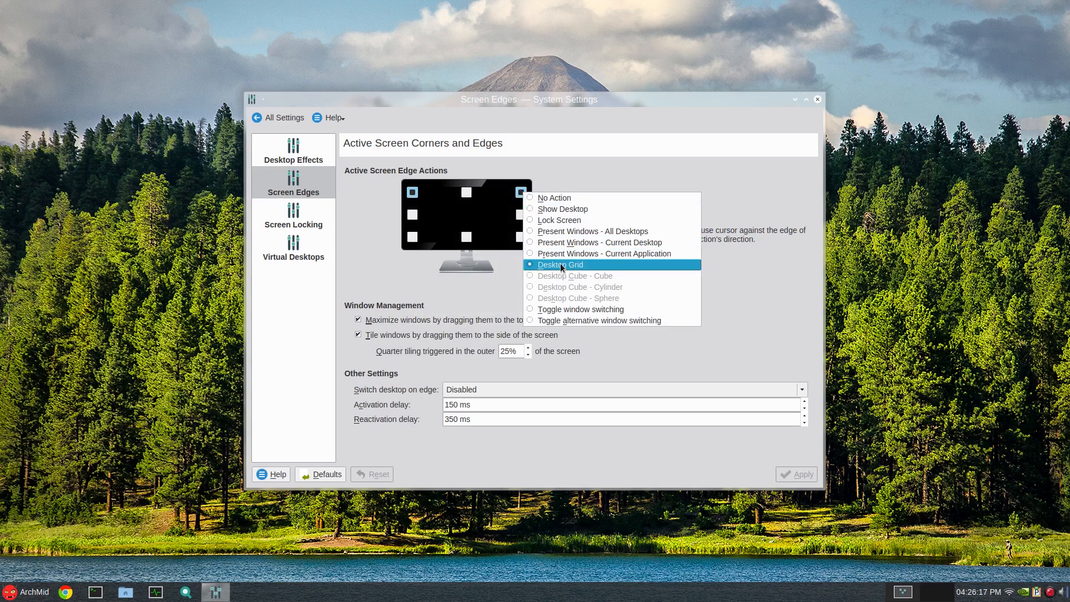
left_click(559, 265)
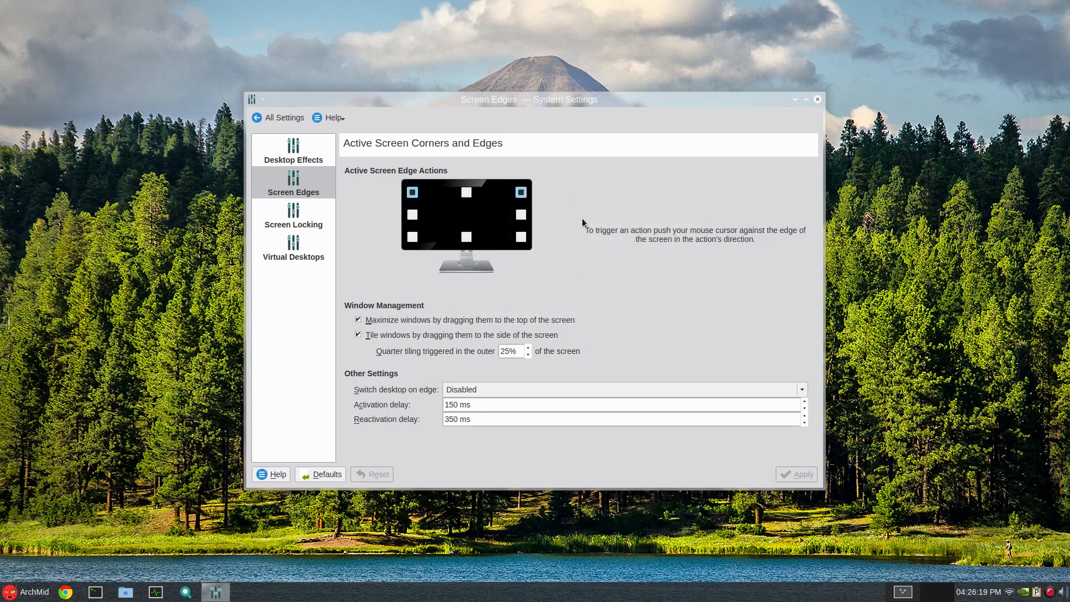
left_click(520, 192)
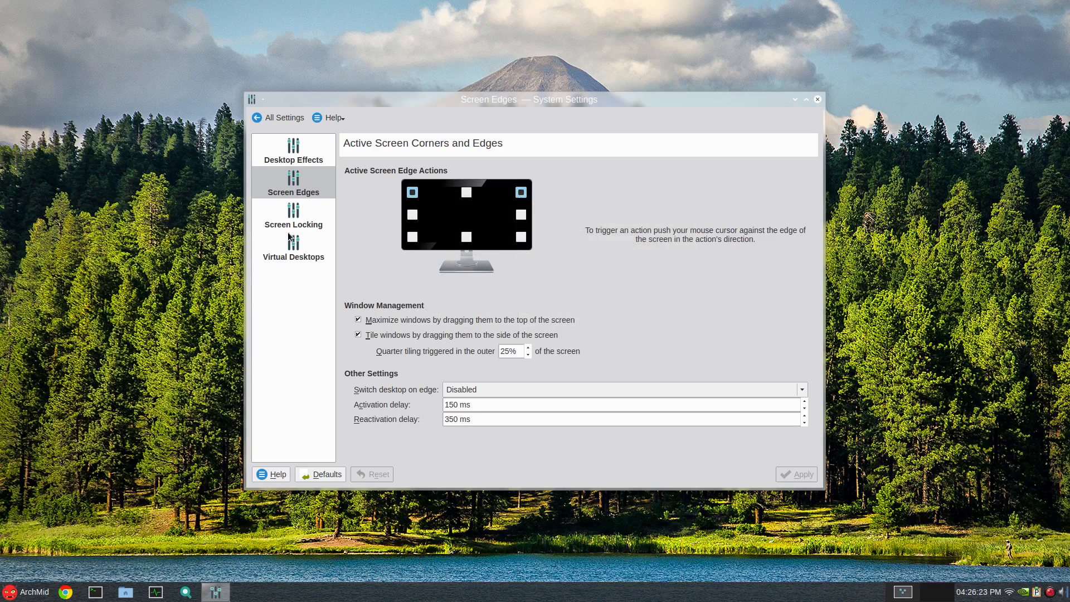
Step: View the Screen Locking and Virtual Desktops pages, then return to the All Settings overview
left_click(293, 214)
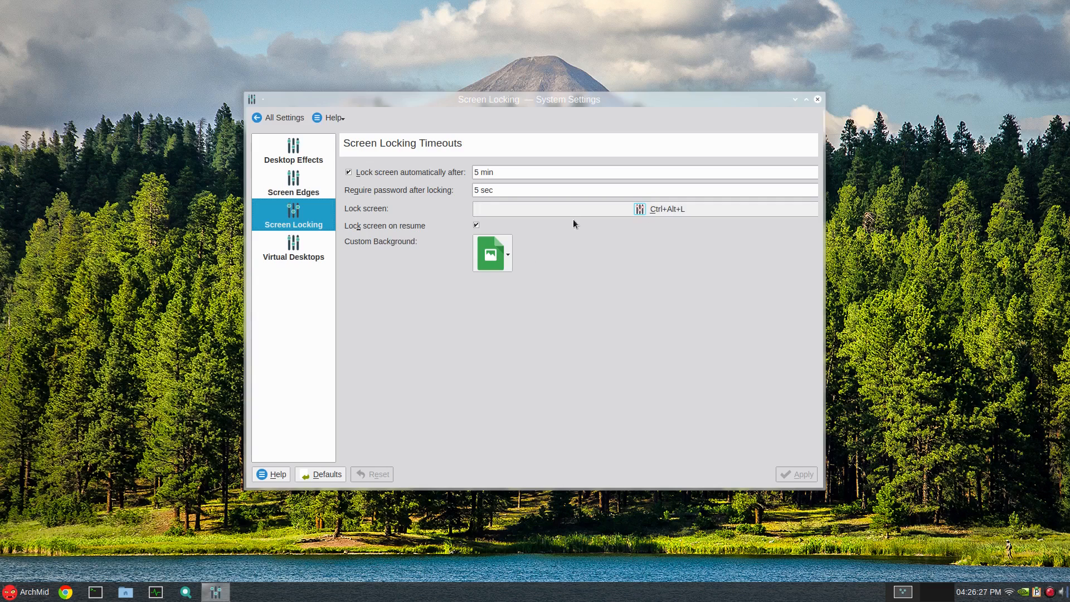
left_click(292, 247)
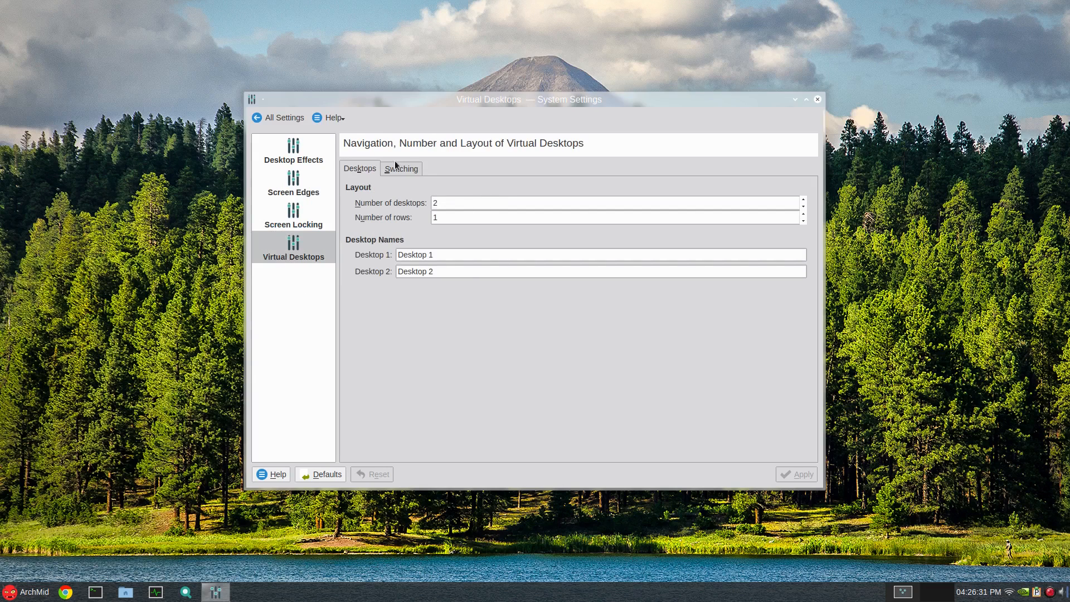
left_click(401, 168)
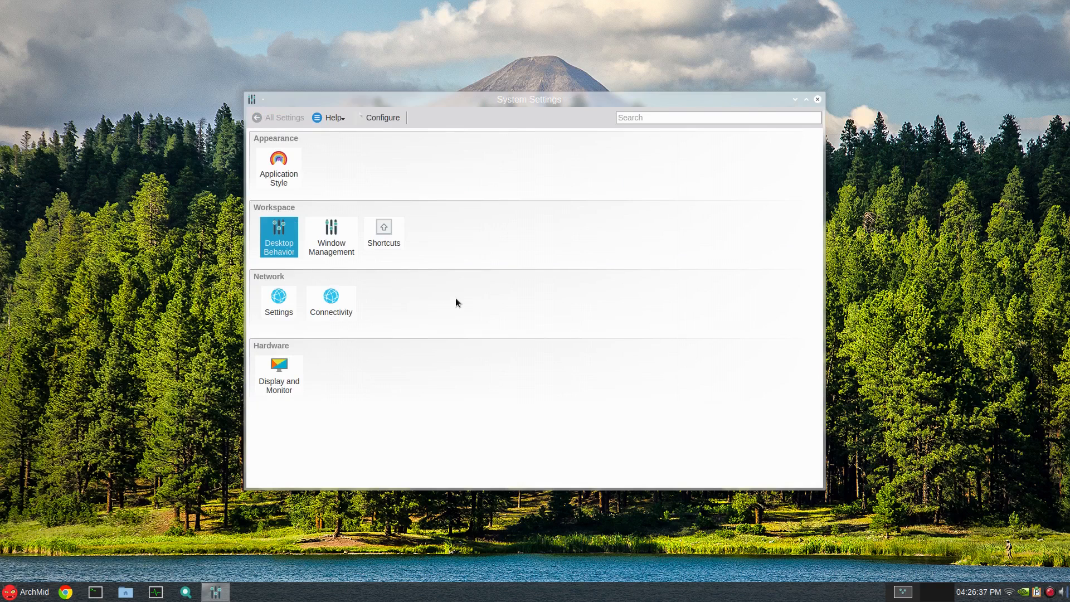
left_click(383, 237)
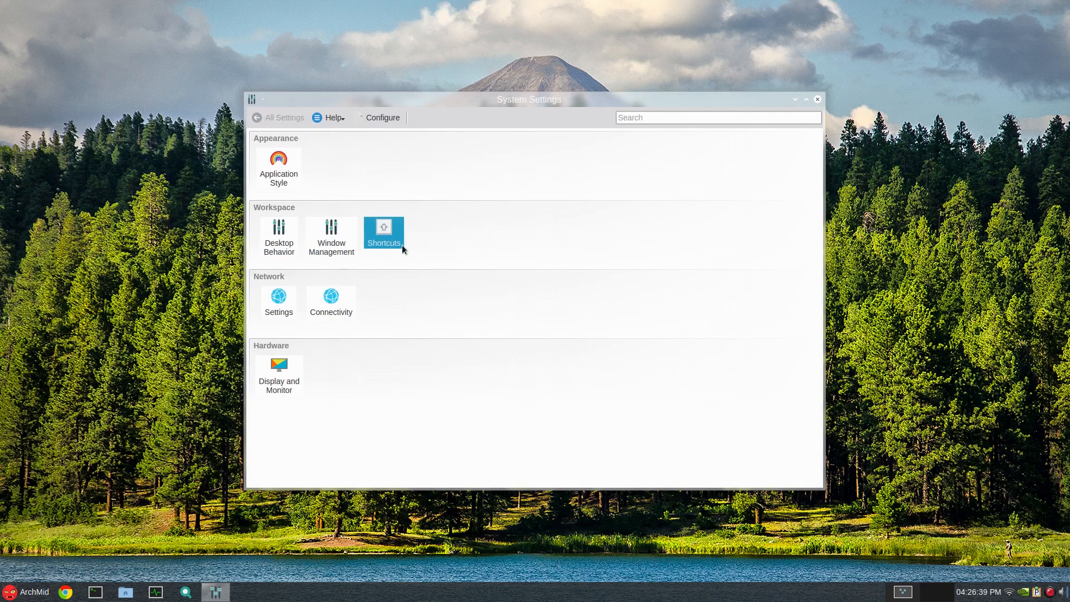
left_click(384, 234)
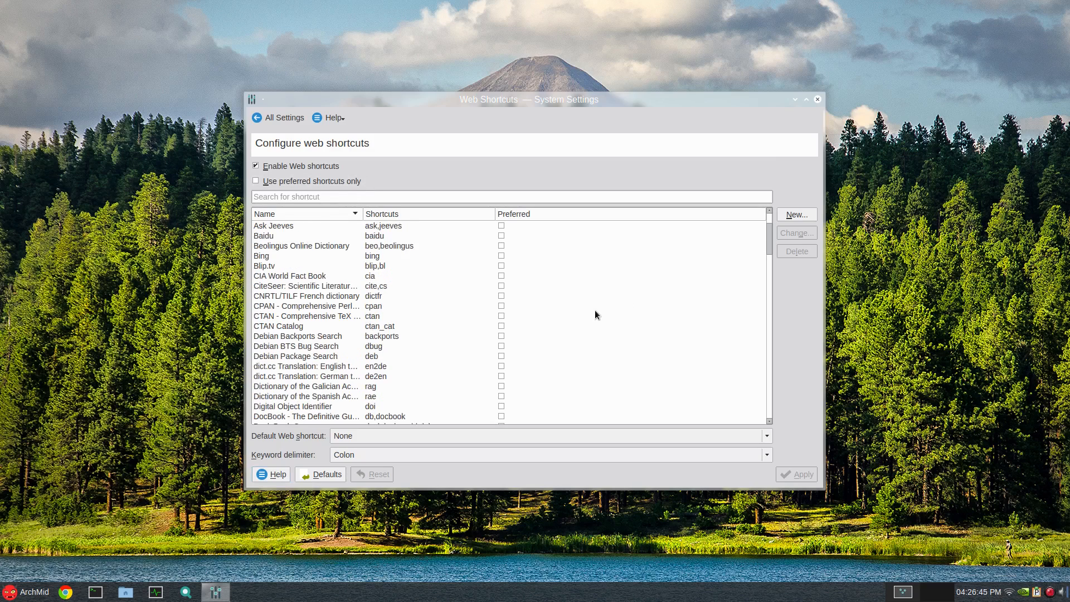
scroll("down", 3)
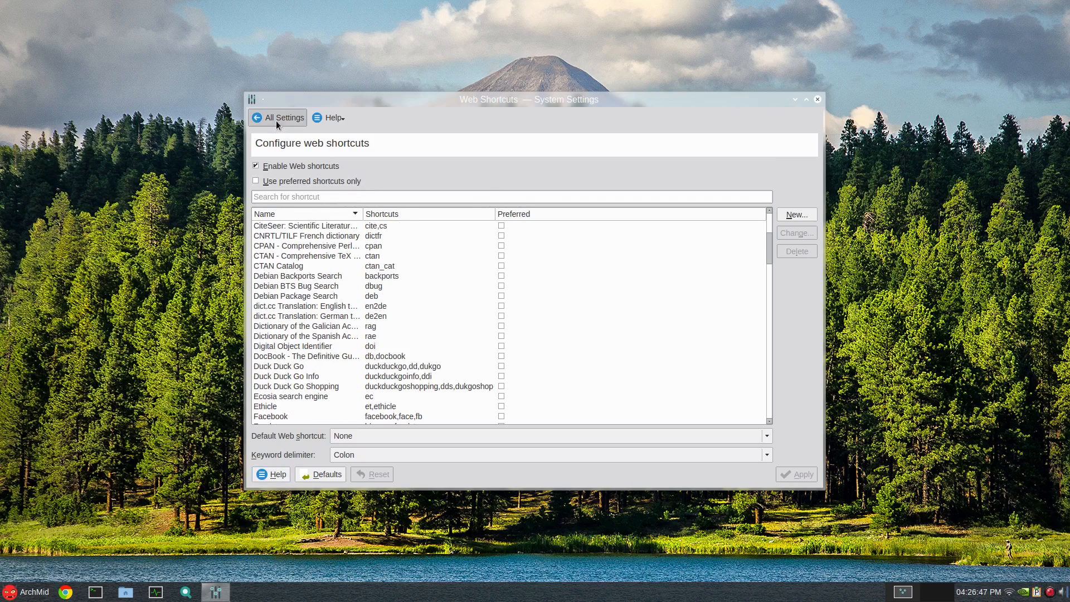
left_click(279, 118)
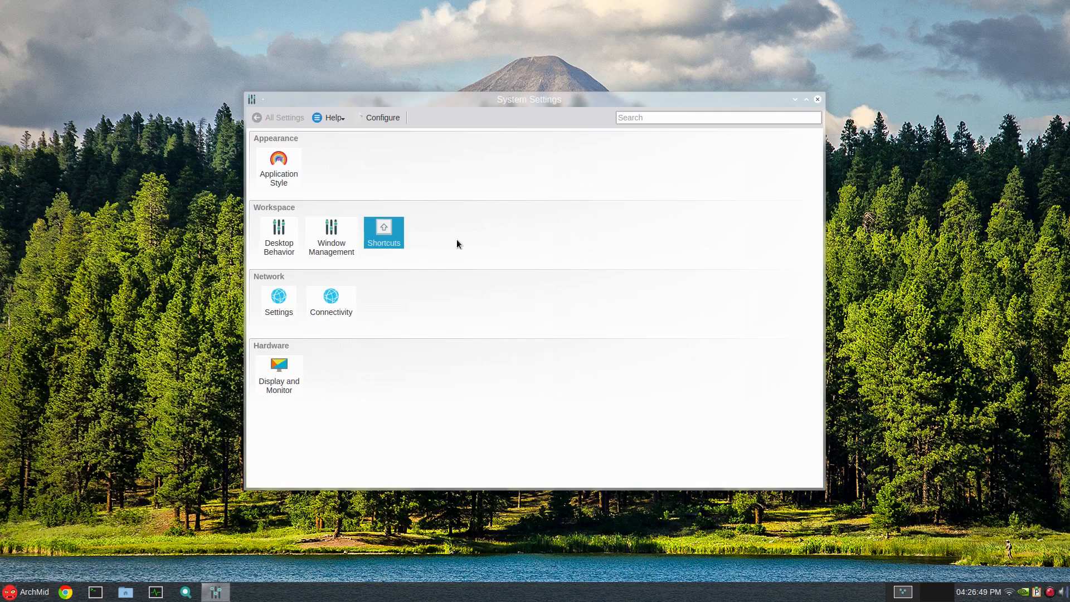
mouse_move(495, 122)
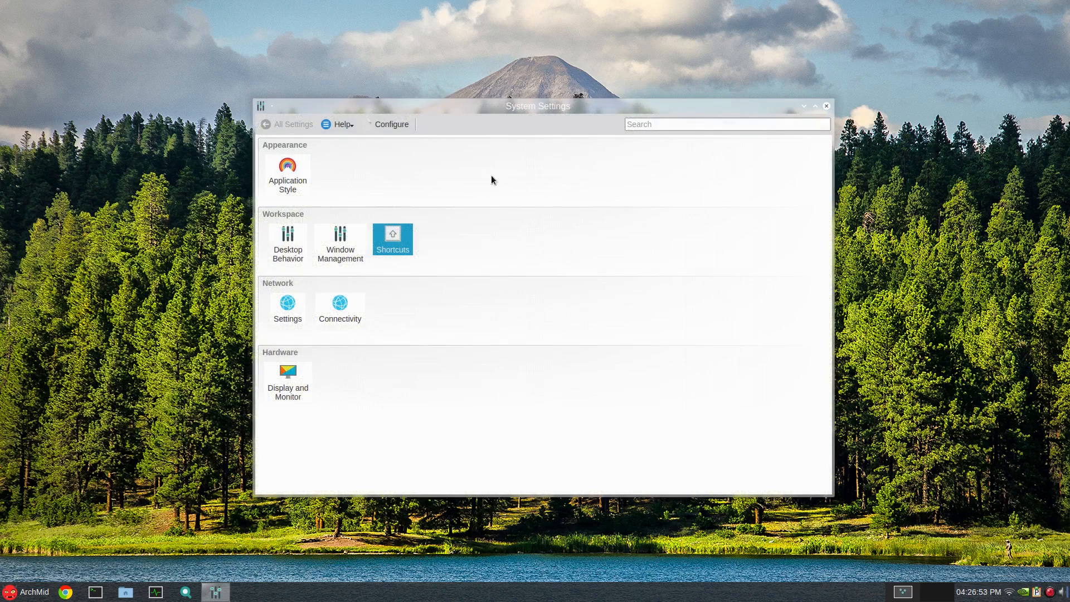
mouse_move(533, 134)
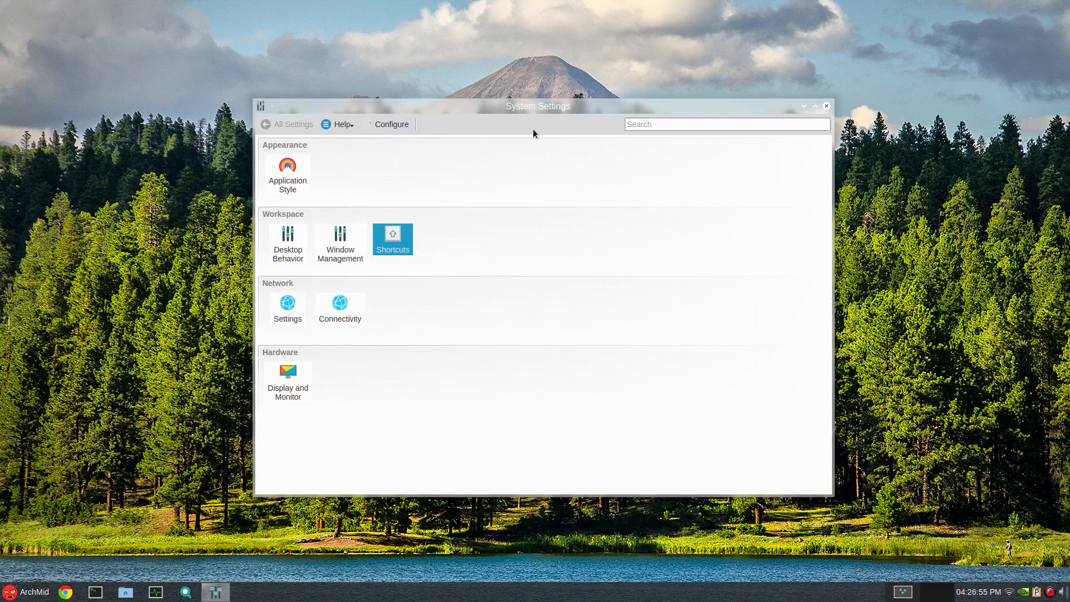
Step: View the System Settings layout options and dismiss the View Style dialog
left_click(391, 124)
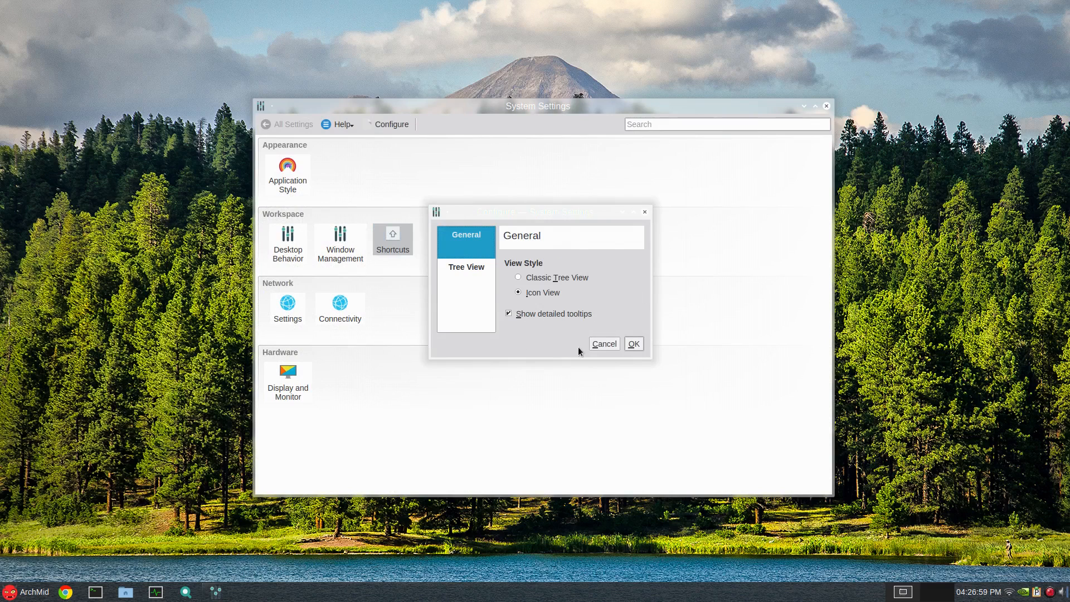
left_click(633, 343)
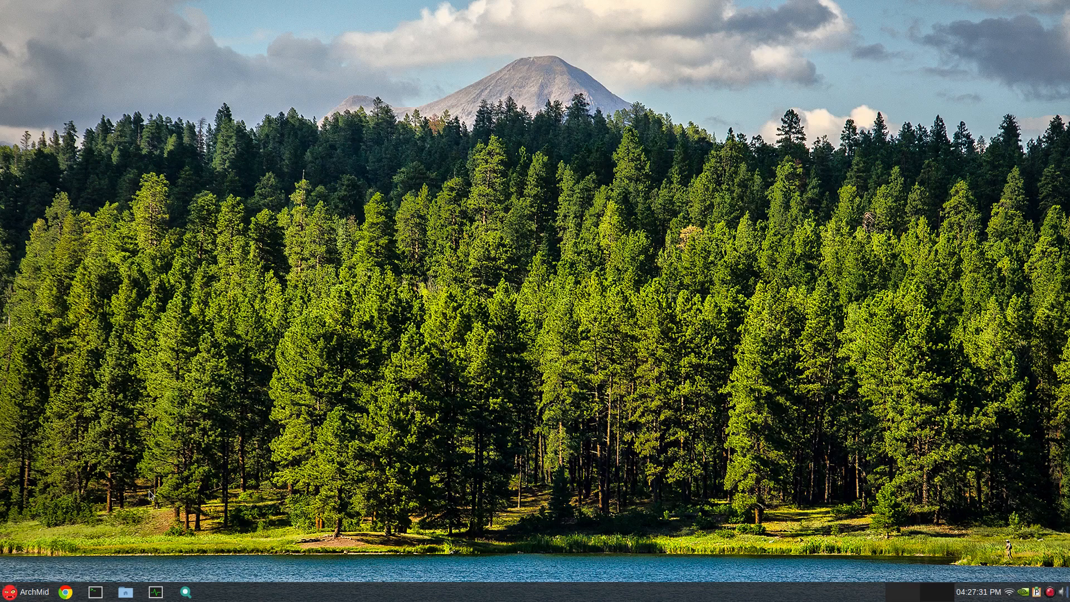
Step: Launch System Monitor, view its title-bar window menu, then open the application menu
left_click(155, 591)
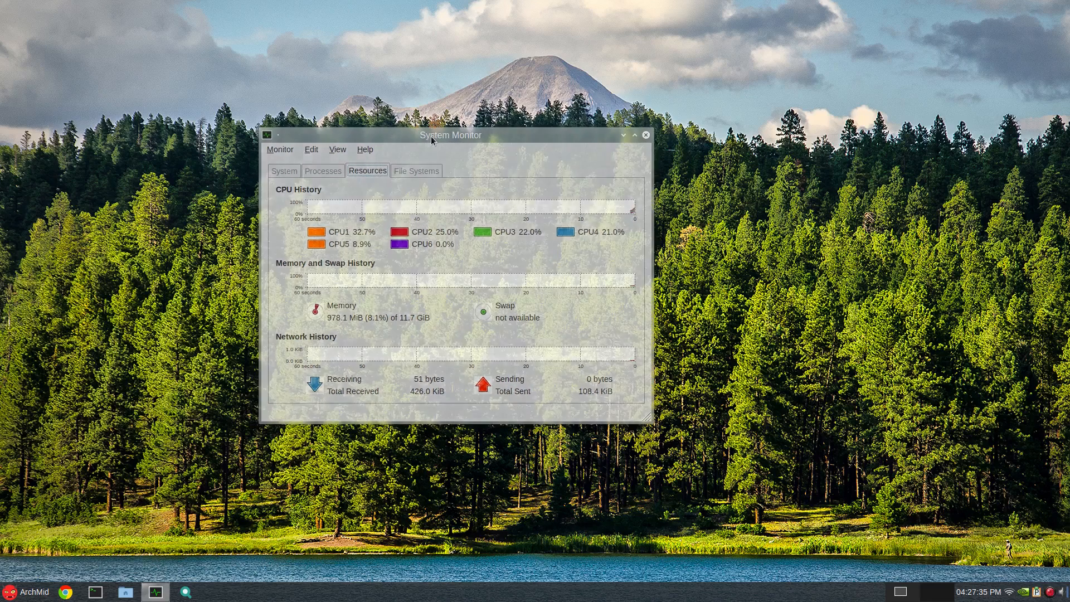
right_click(450, 135)
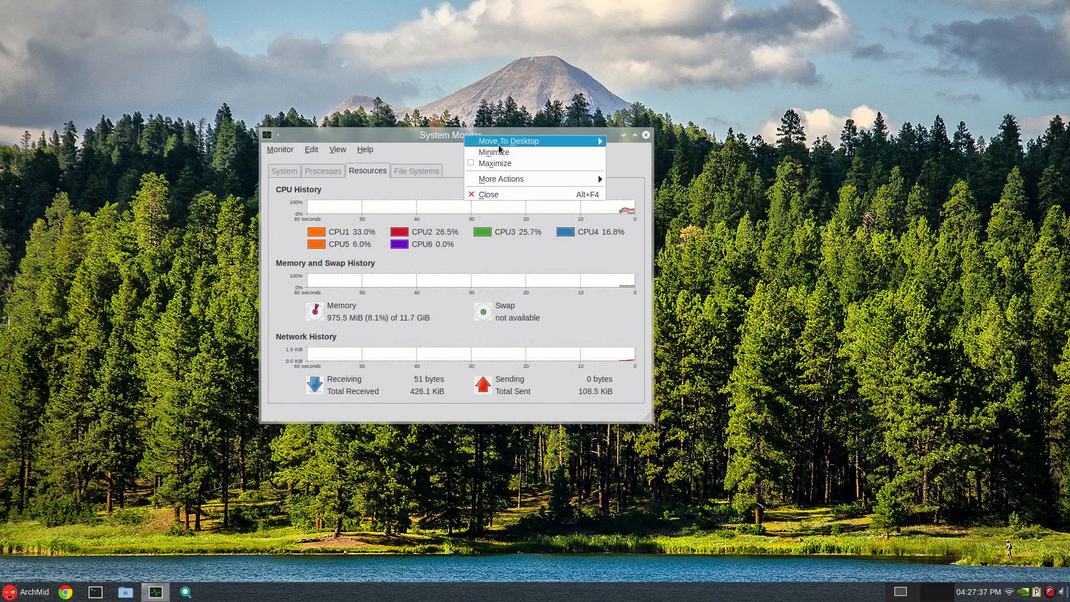
mouse_move(508, 140)
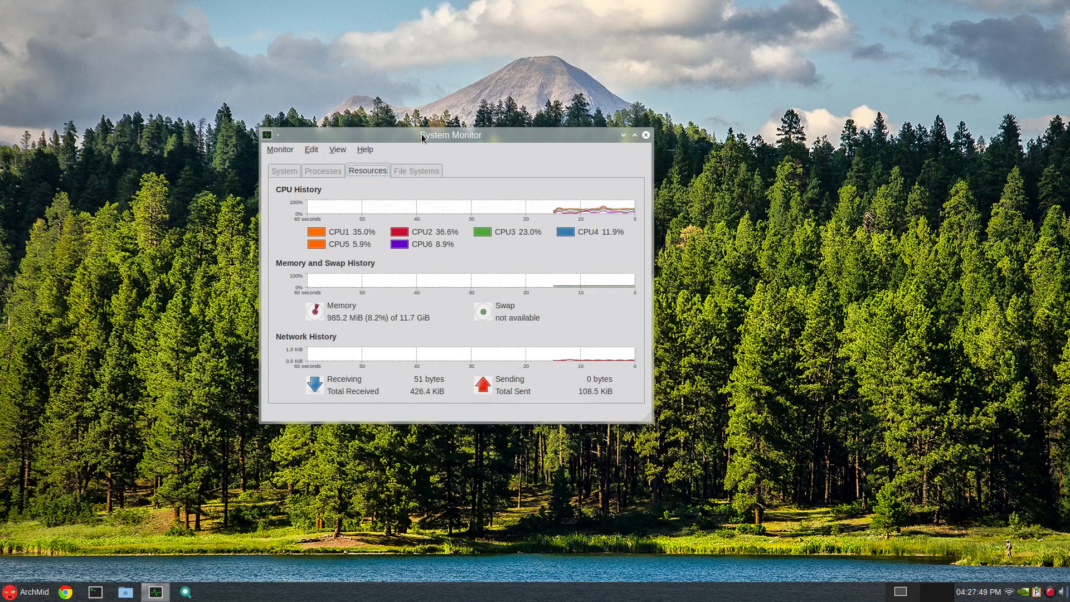
left_click(28, 592)
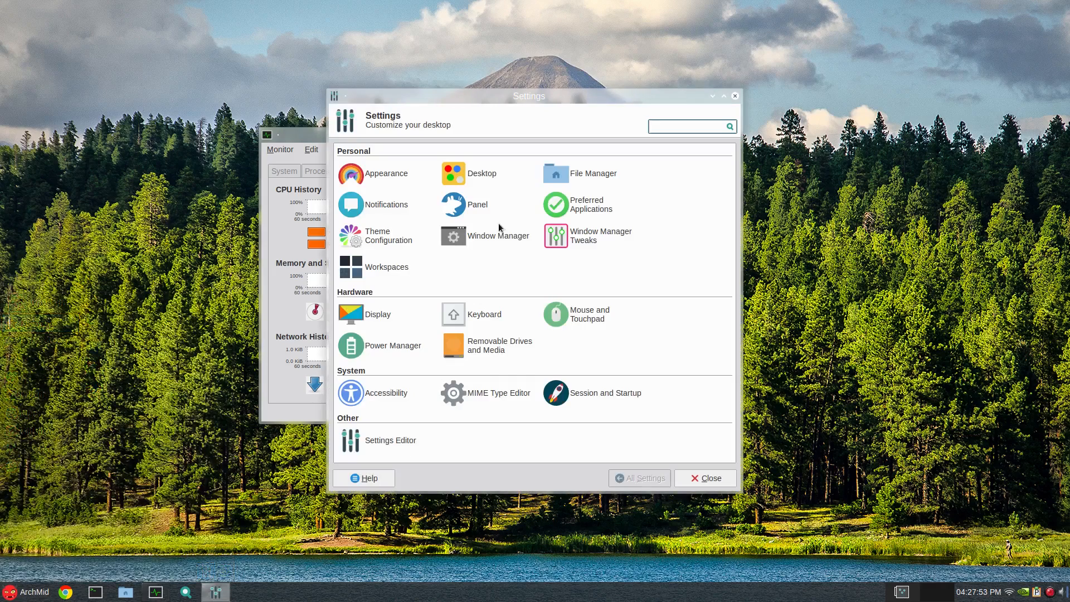
mouse_move(498, 235)
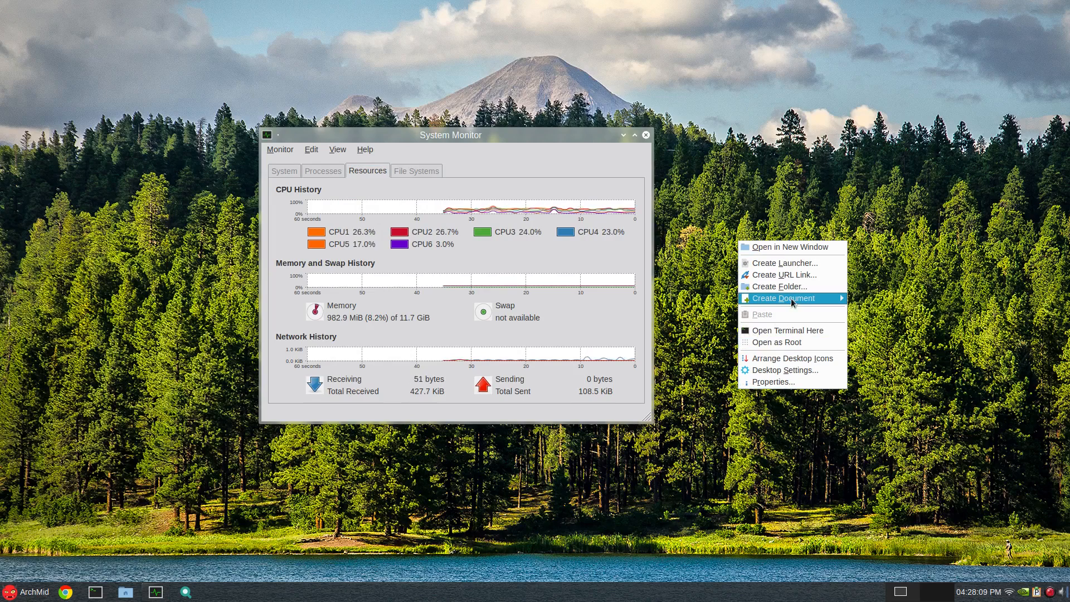
mouse_move(558, 242)
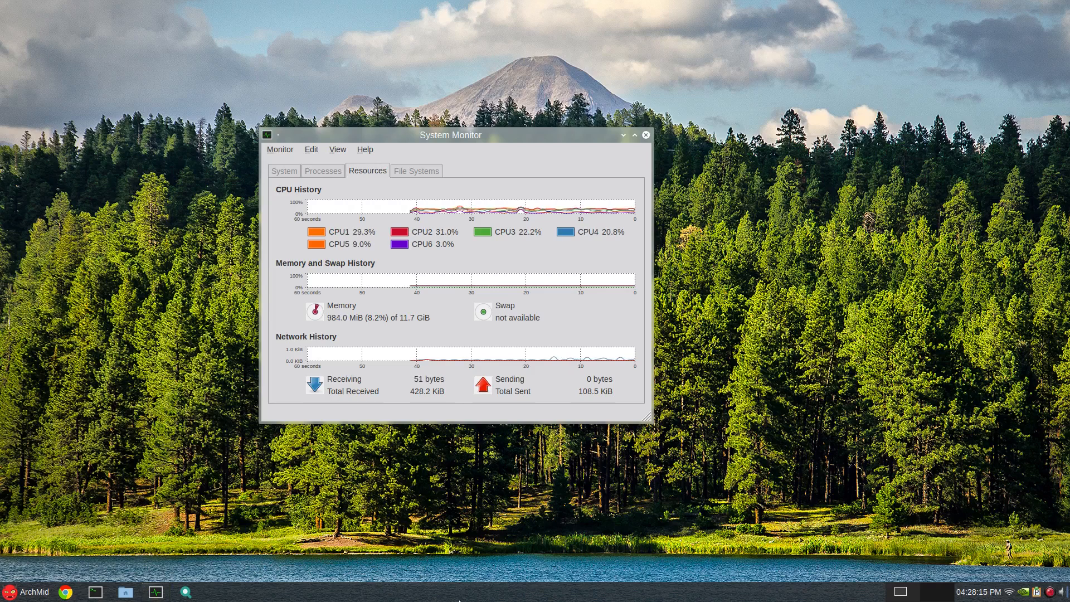
right_click(458, 599)
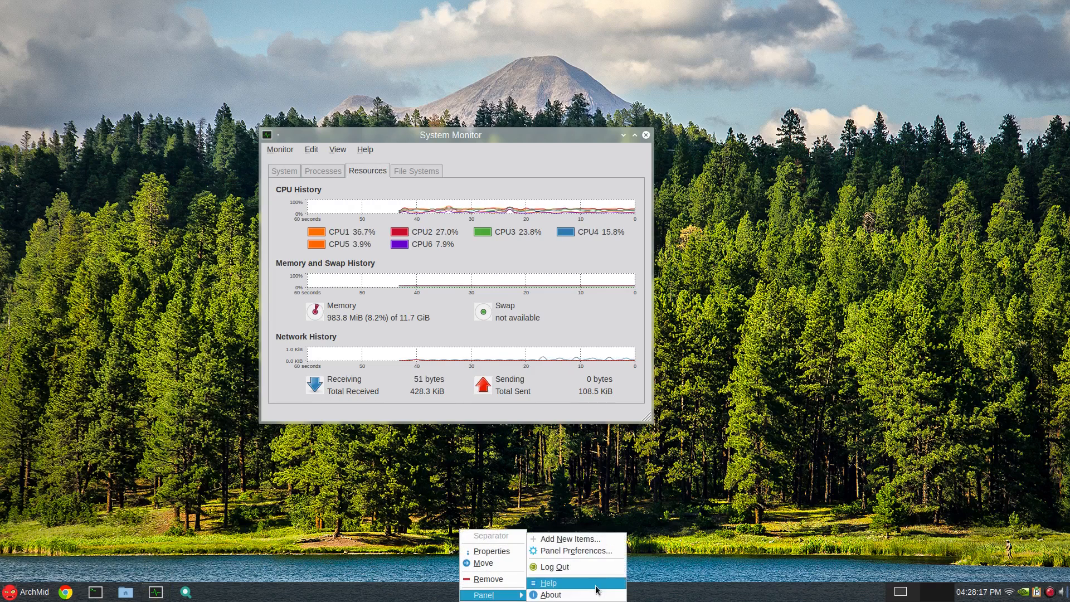
left_click(576, 550)
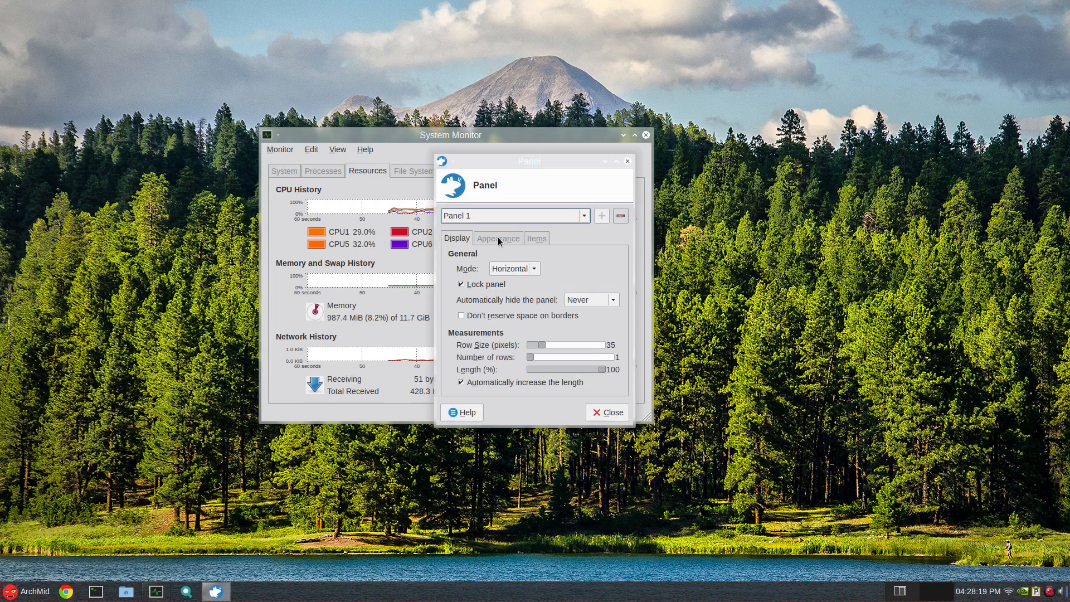
left_click(497, 238)
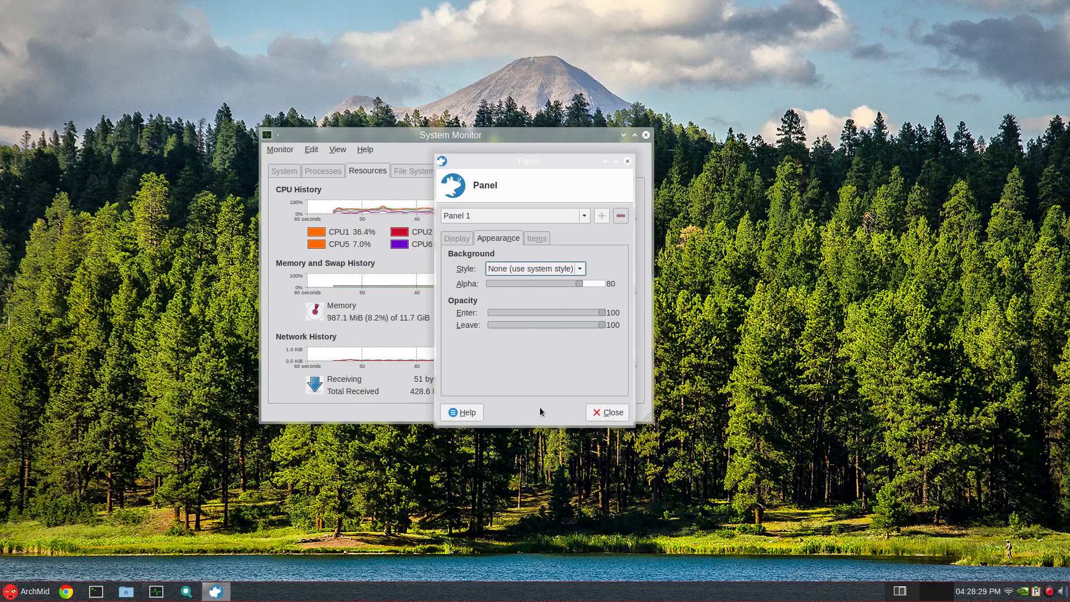
left_click(537, 238)
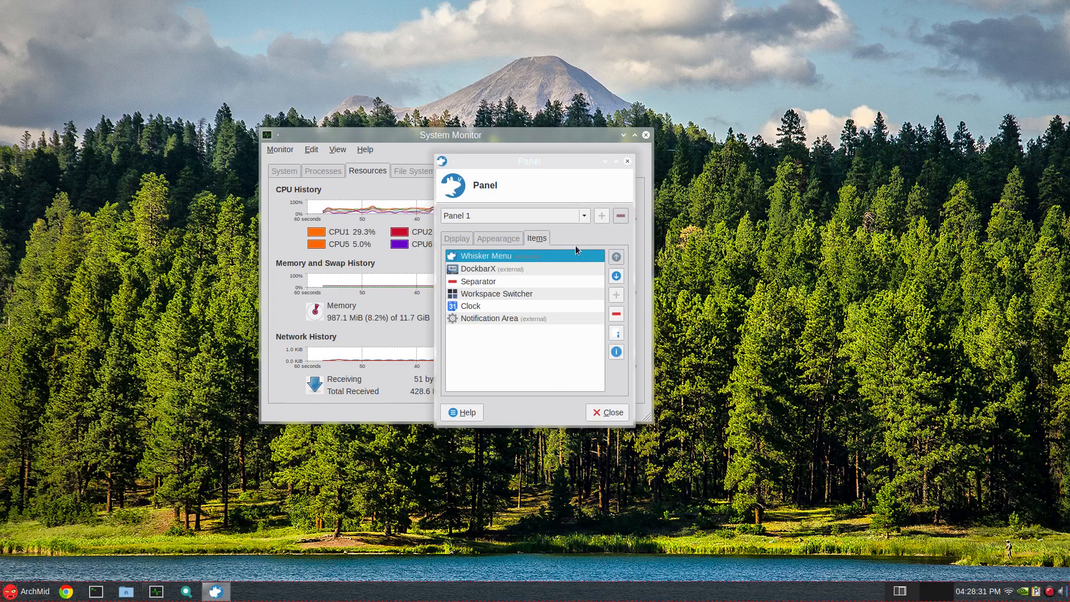
left_click(606, 411)
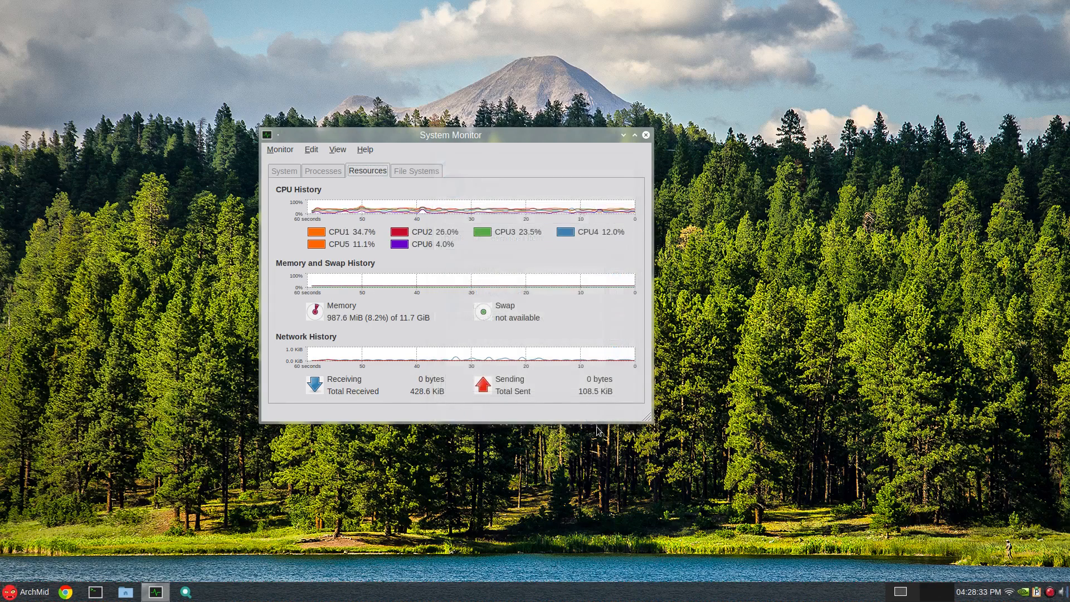
Step: Close the System Monitor window
left_click(644, 134)
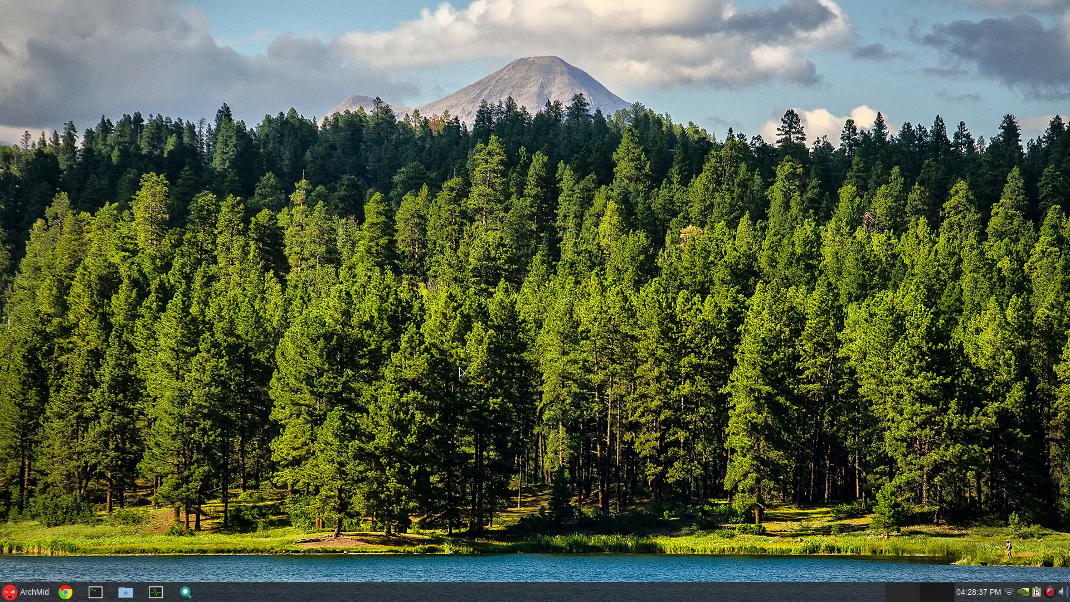
mouse_move(571, 377)
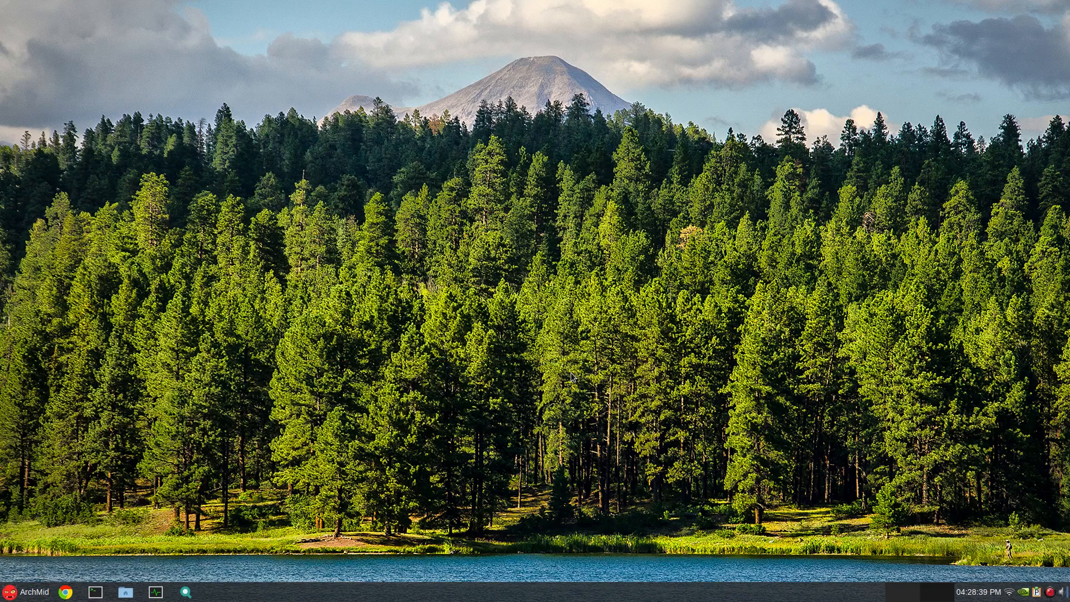
mouse_move(562, 382)
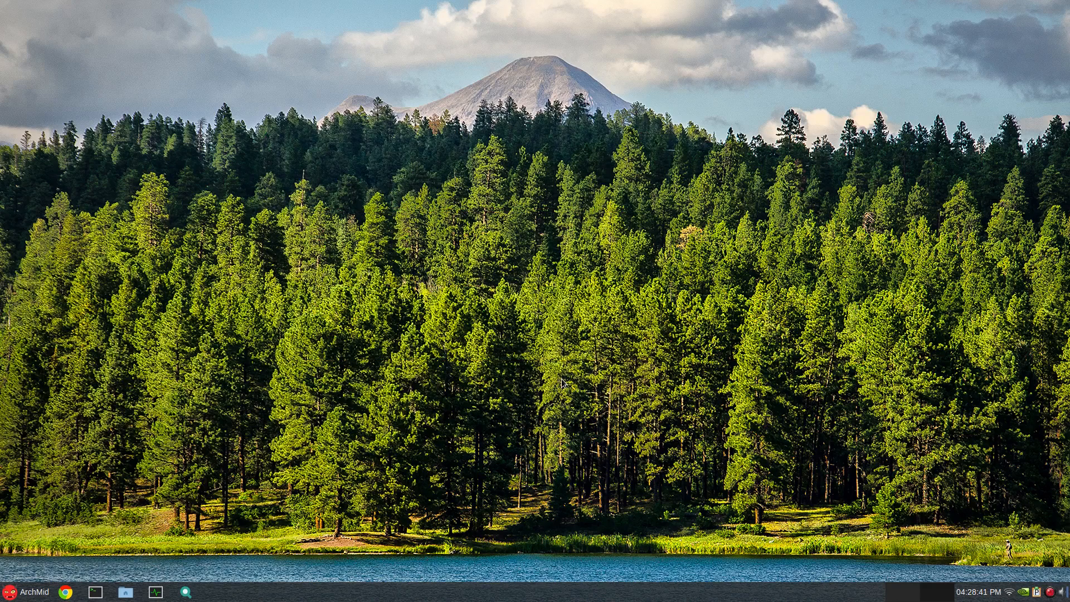